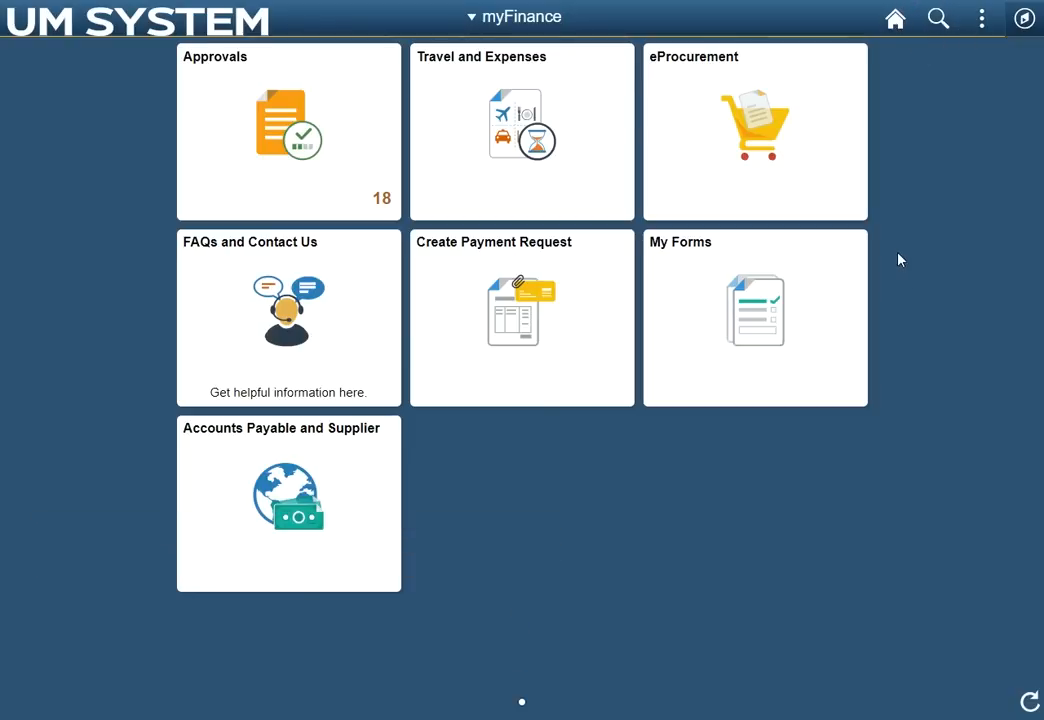
- Search the system for 'create expense report' from the header search box
click(936, 18)
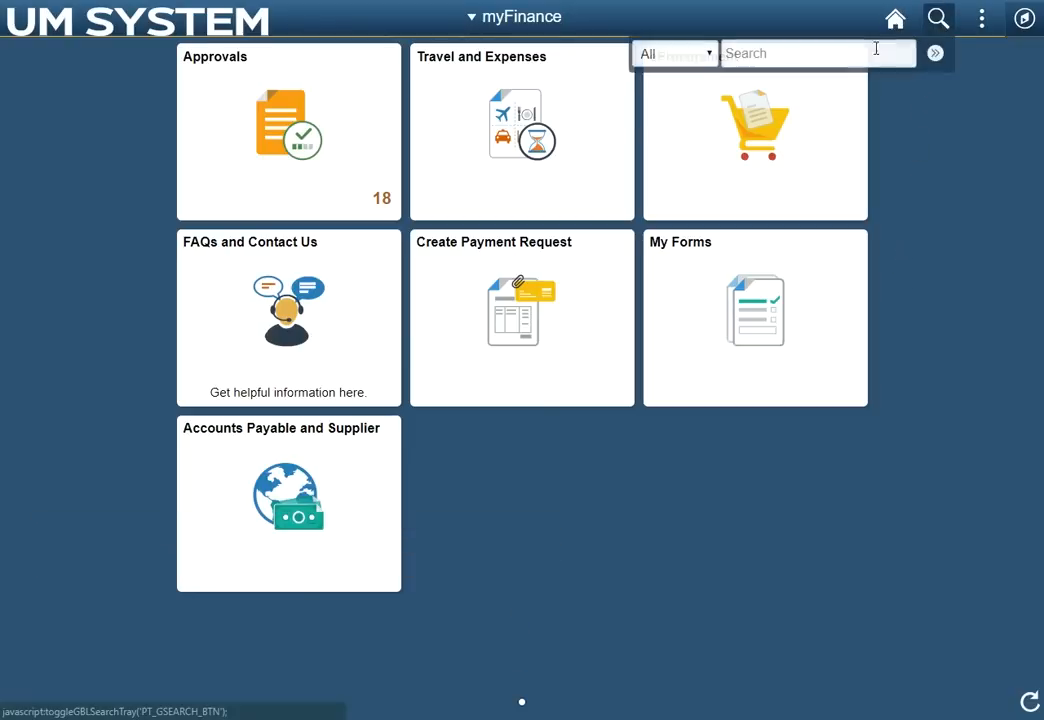
text(cre)
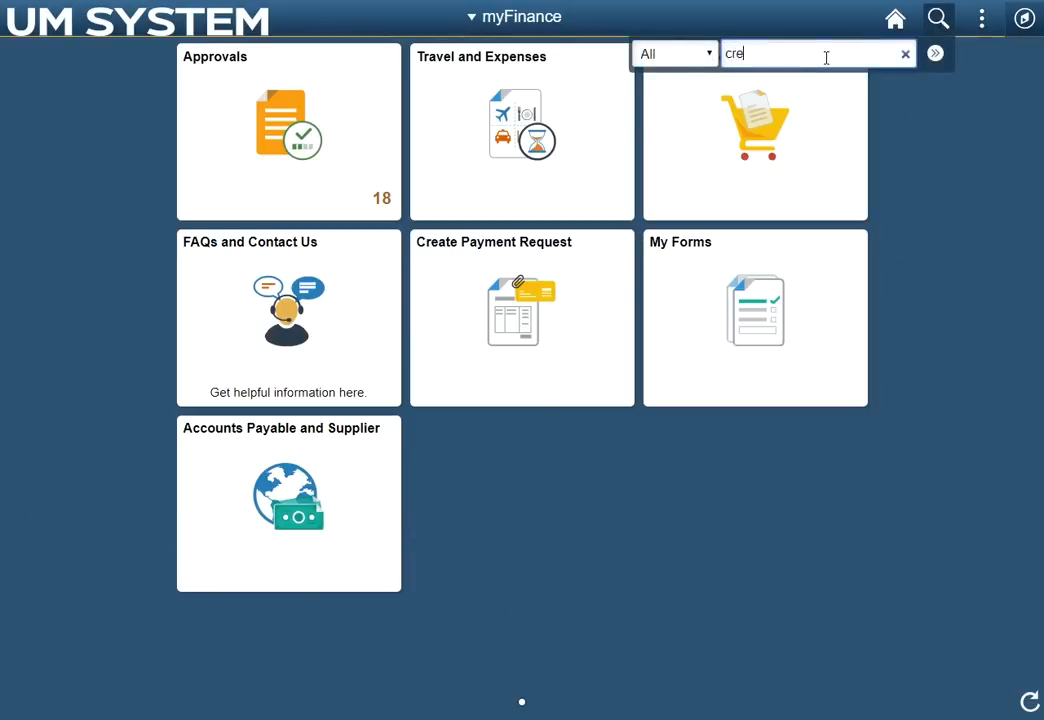
text(create expense)
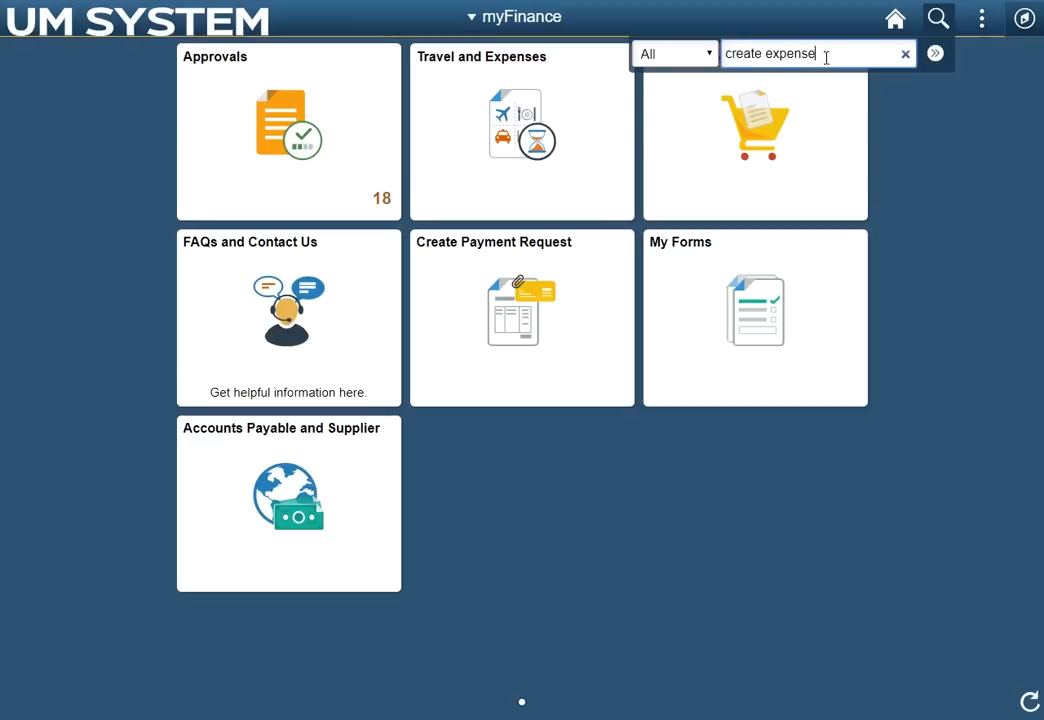
text(report)
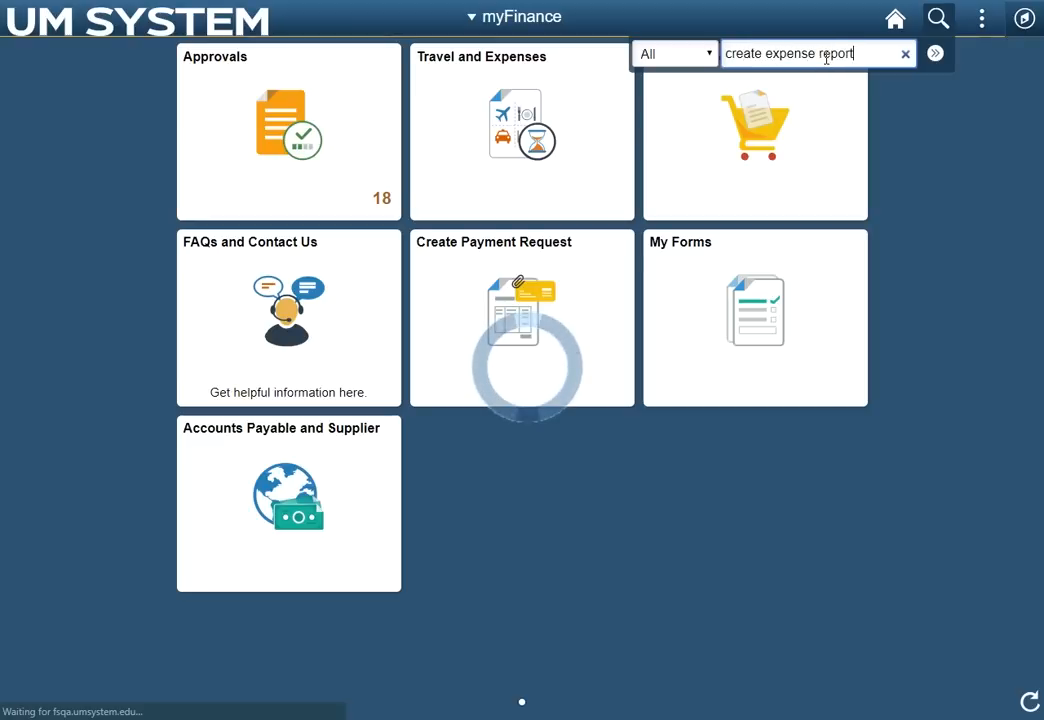
click(934, 52)
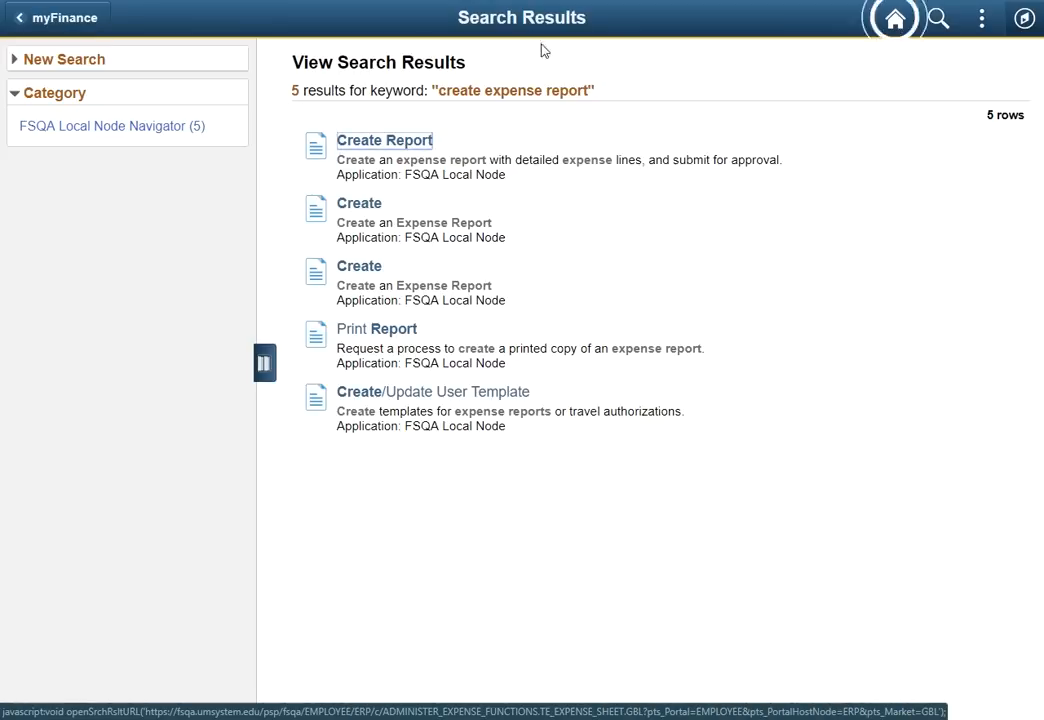
mouse_move(892, 18)
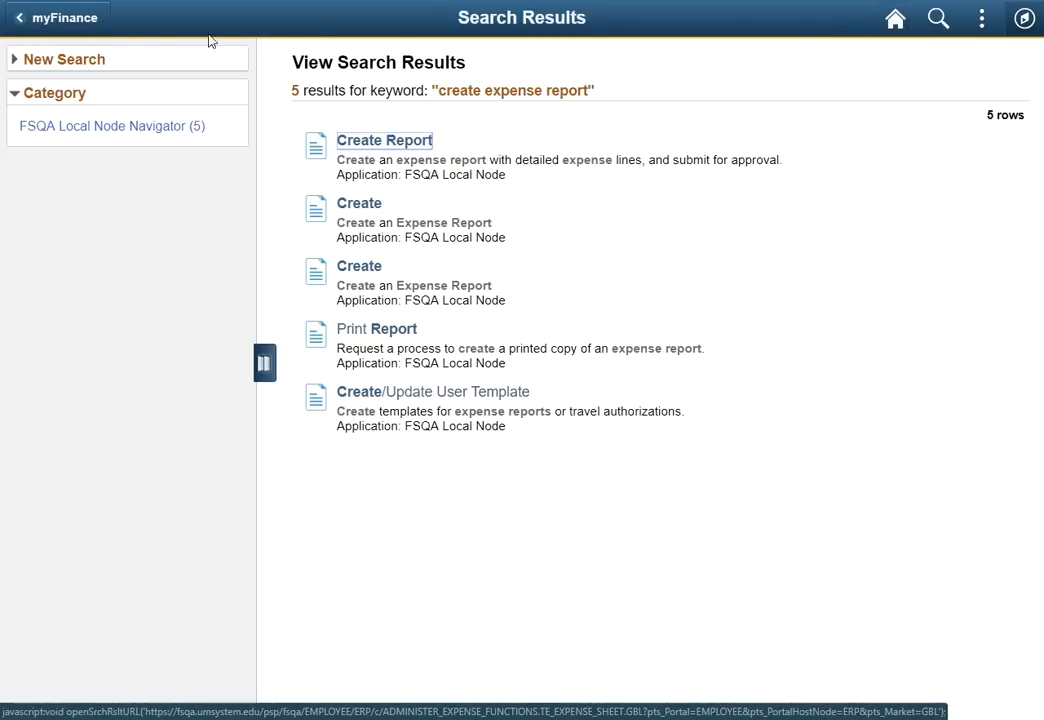
mouse_move(826, 58)
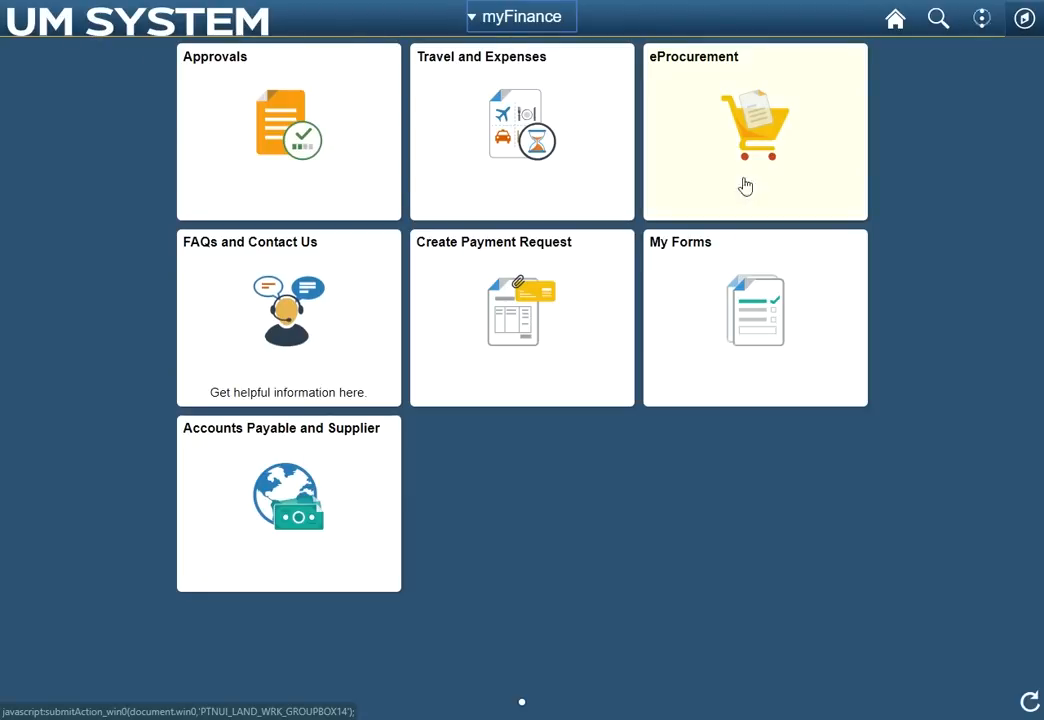
- Personalize the homepage so FAQs and Contact Us comes first, and save the tile order
click(982, 18)
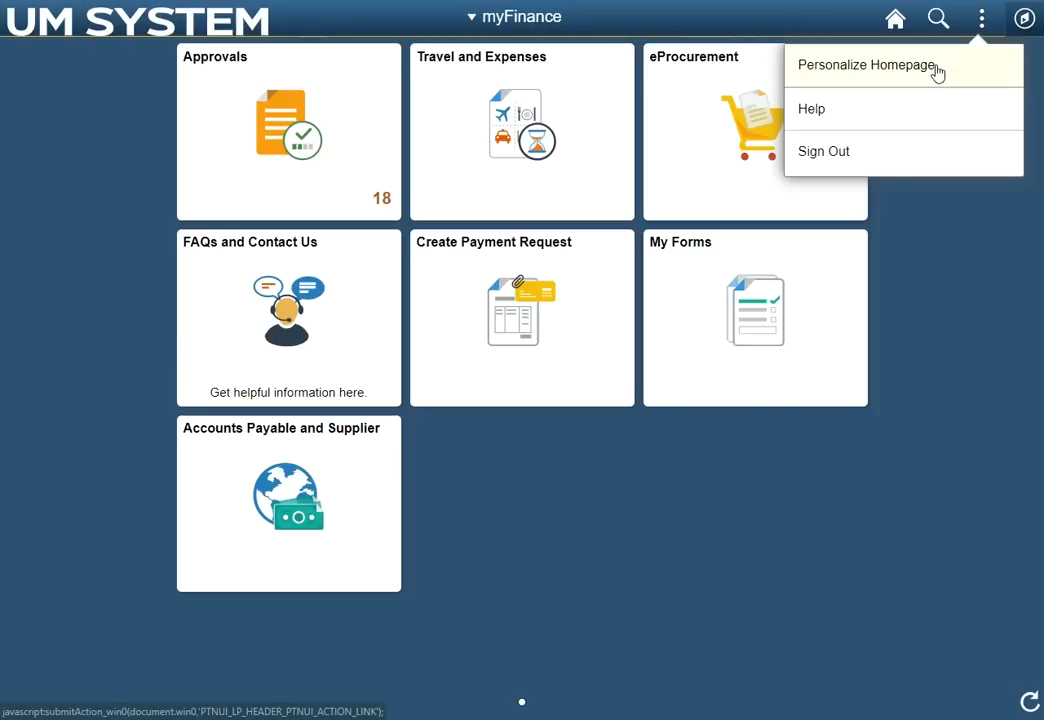
click(866, 64)
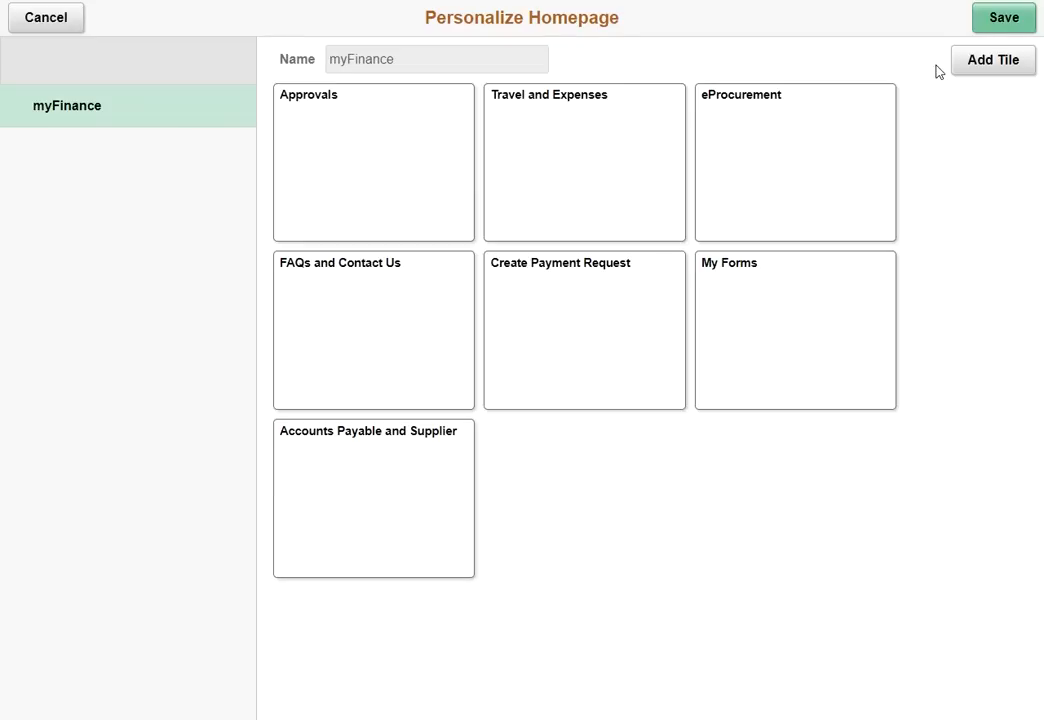
mouse_move(562, 192)
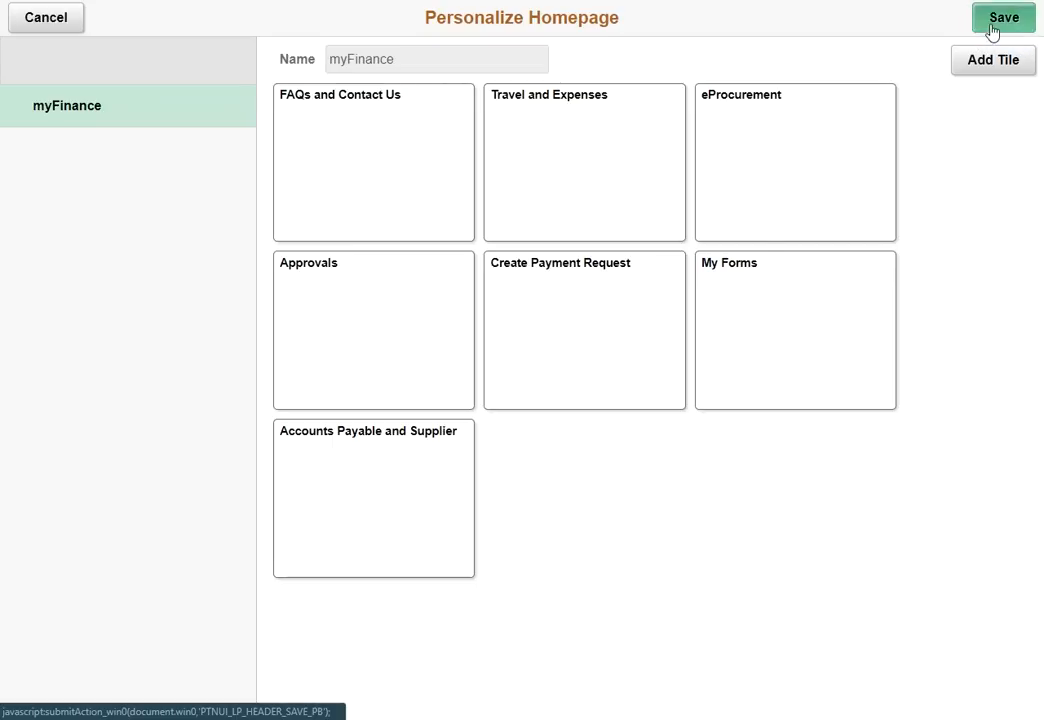
click(1004, 16)
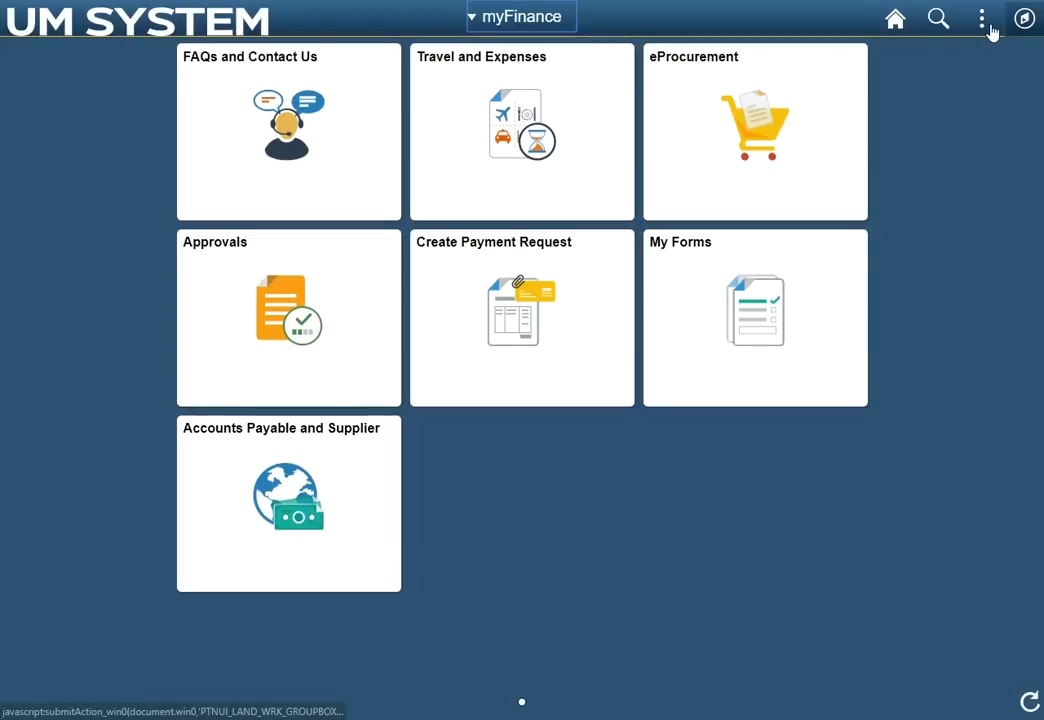
click(982, 18)
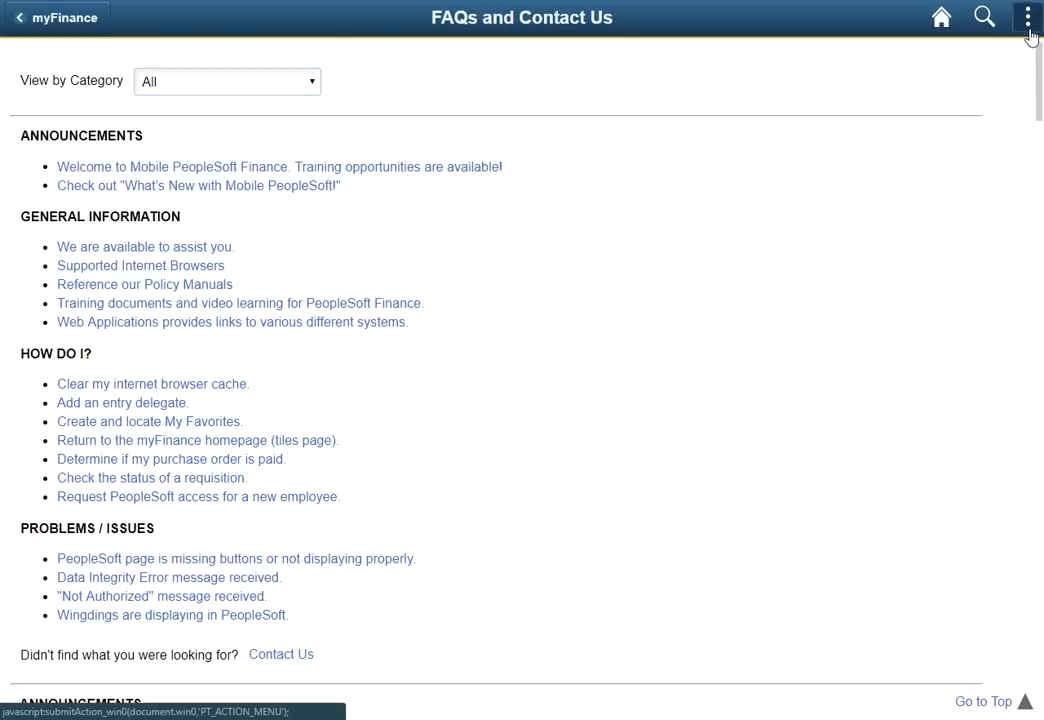
click(1028, 16)
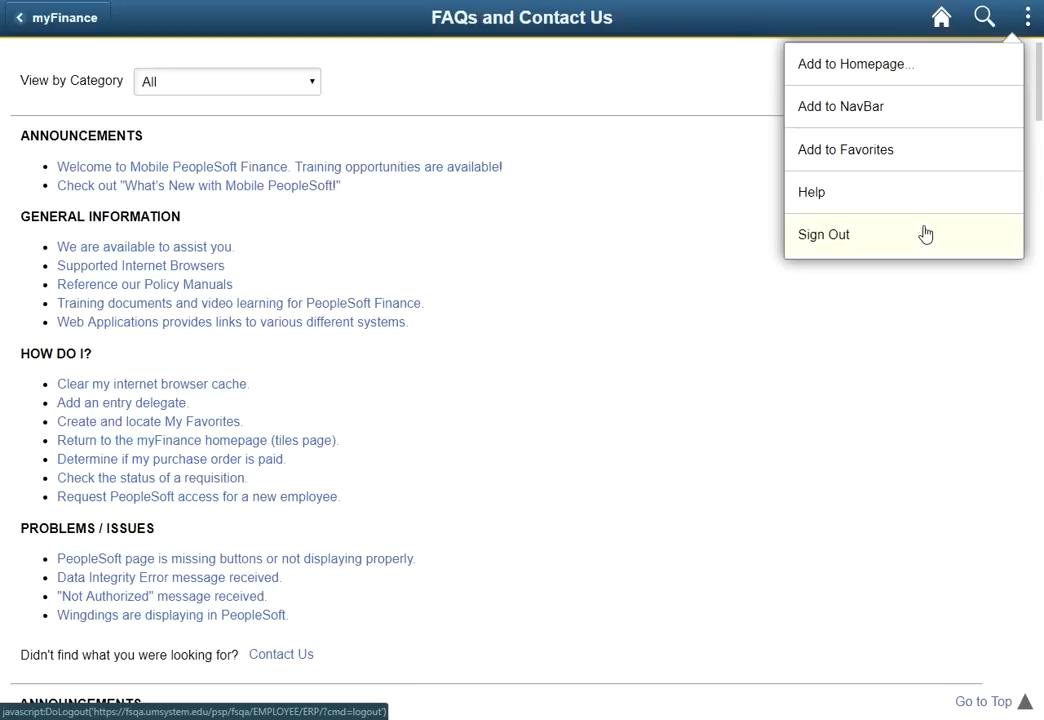
mouse_move(908, 148)
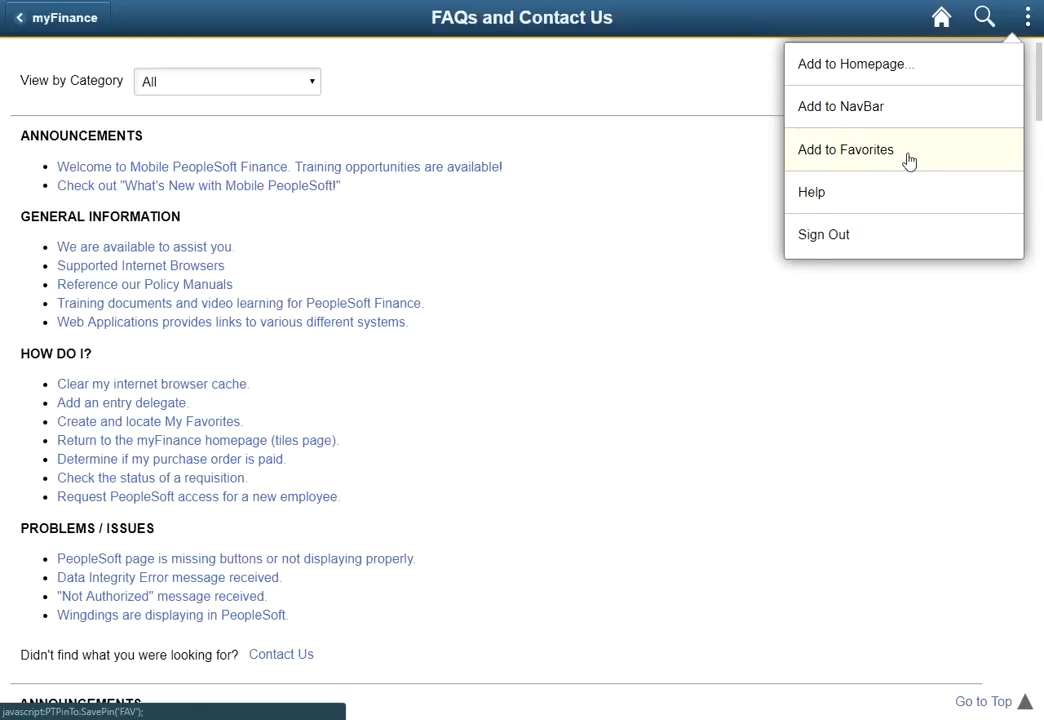
mouse_move(868, 22)
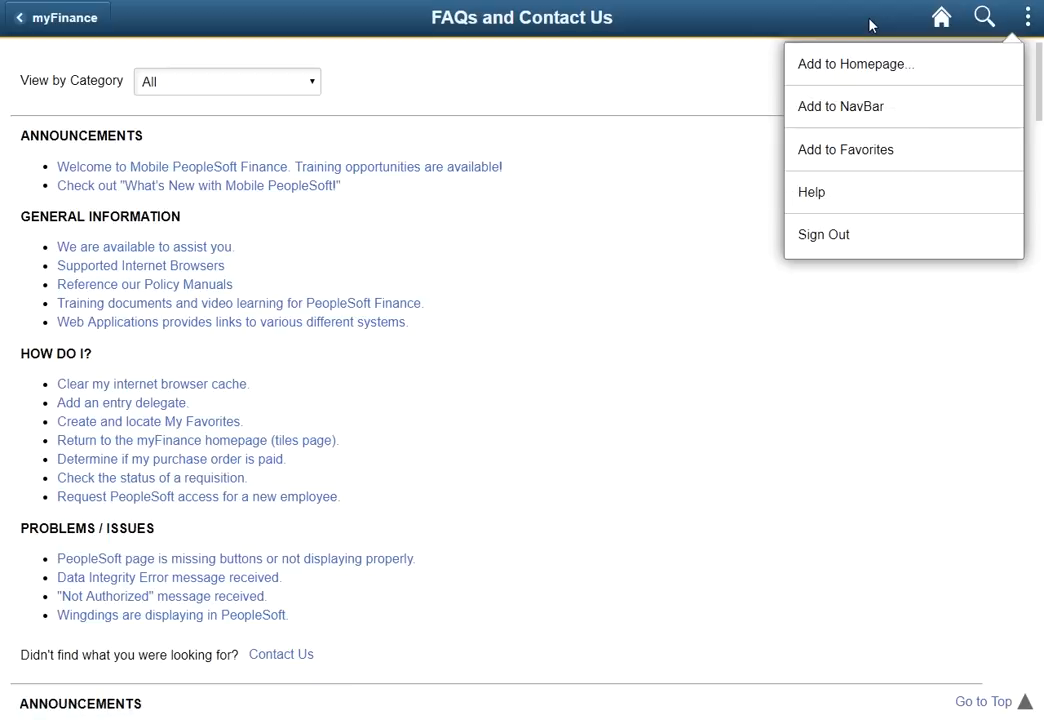
click(940, 18)
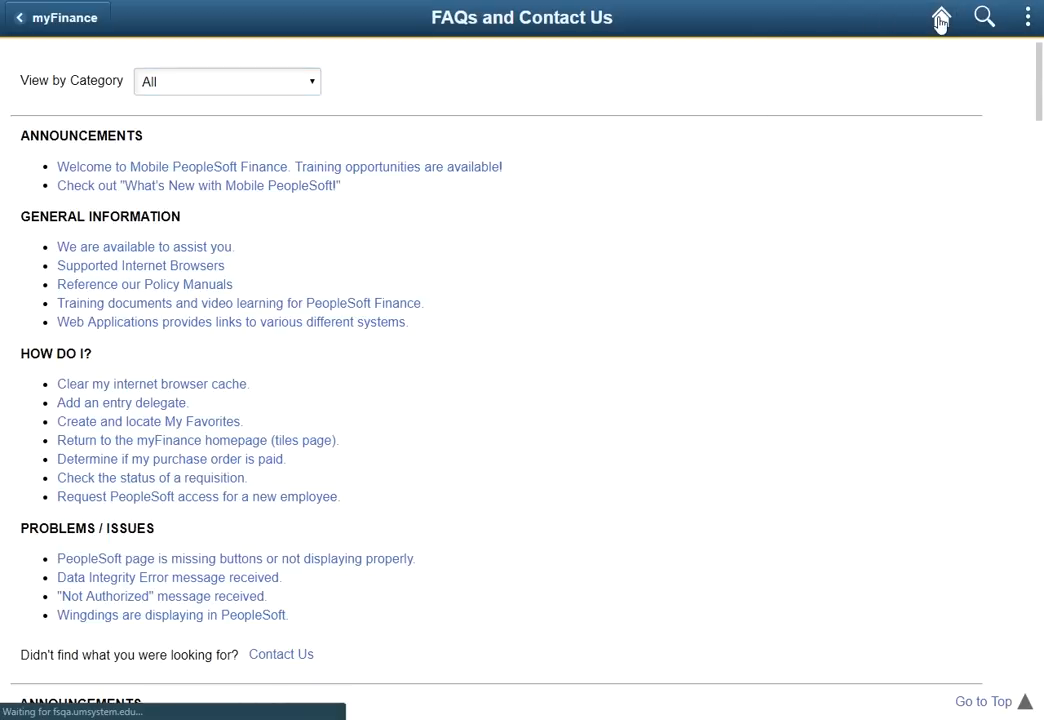
click(938, 18)
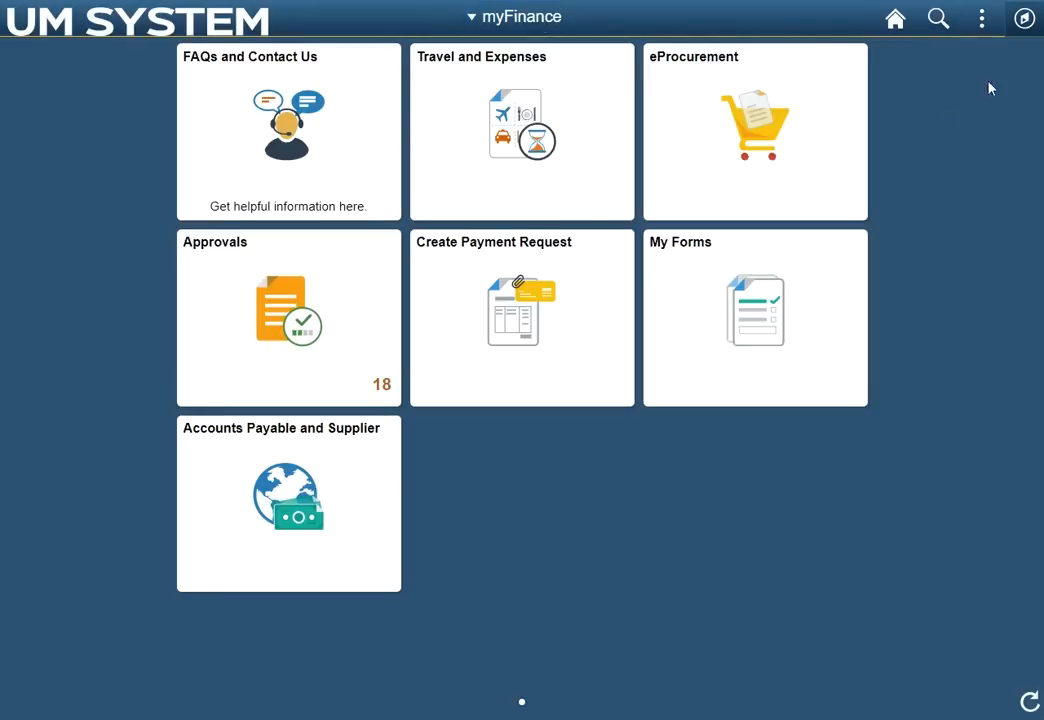
- From the NavBar, view Recent Places and My Favorites, then show the Navigator main menu
click(1024, 18)
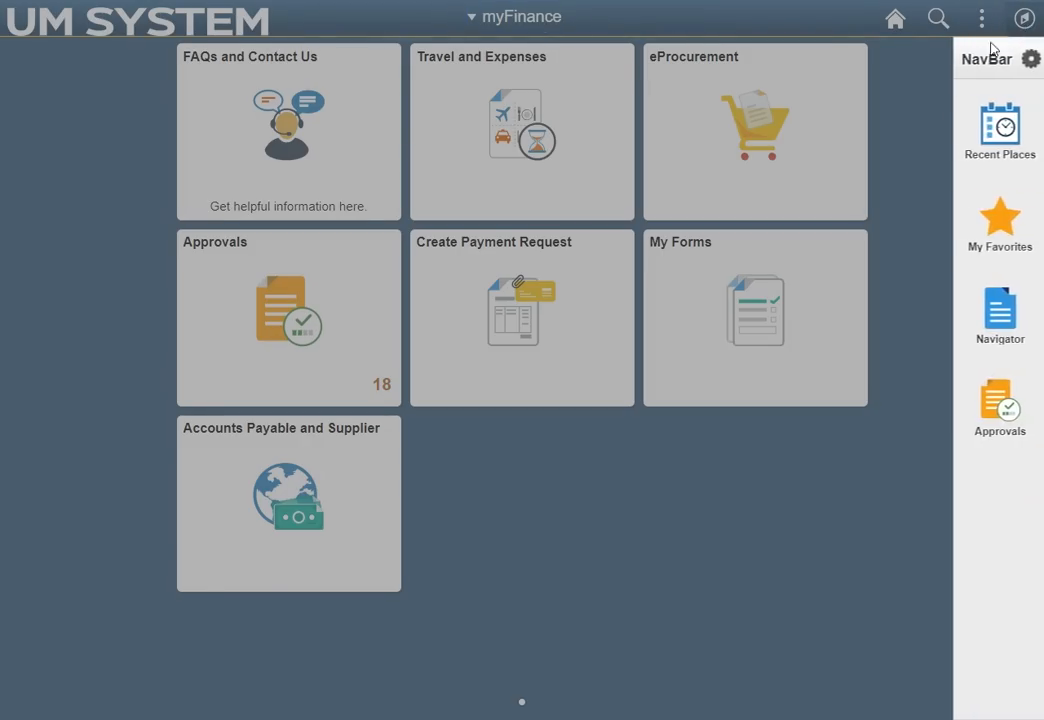
mouse_move(998, 124)
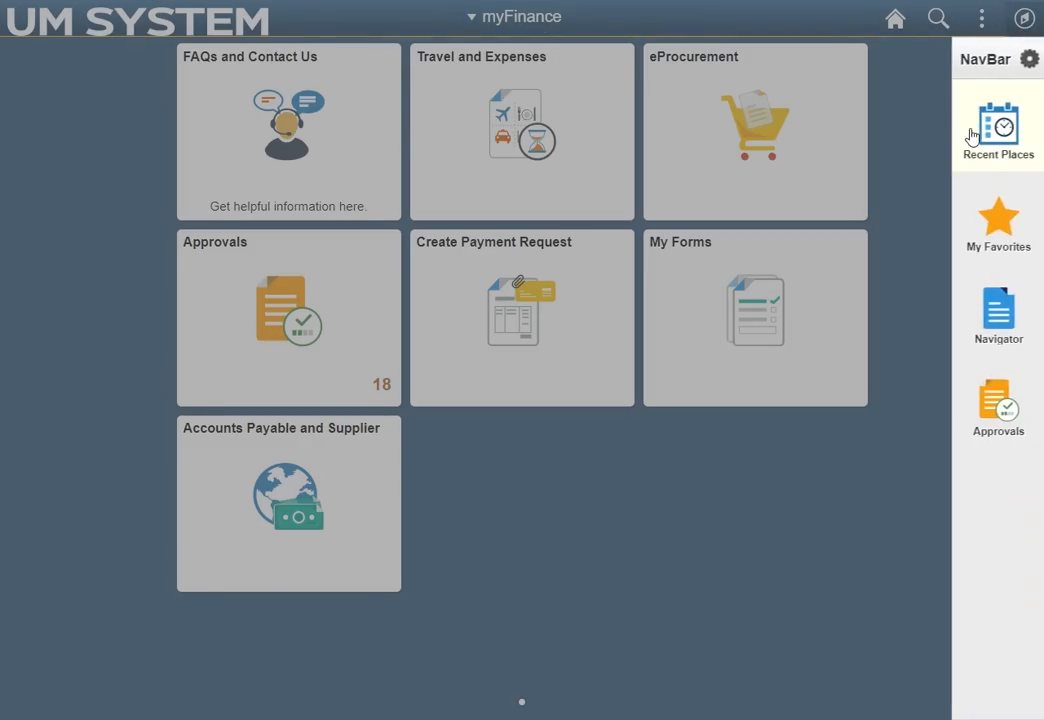
mouse_move(996, 312)
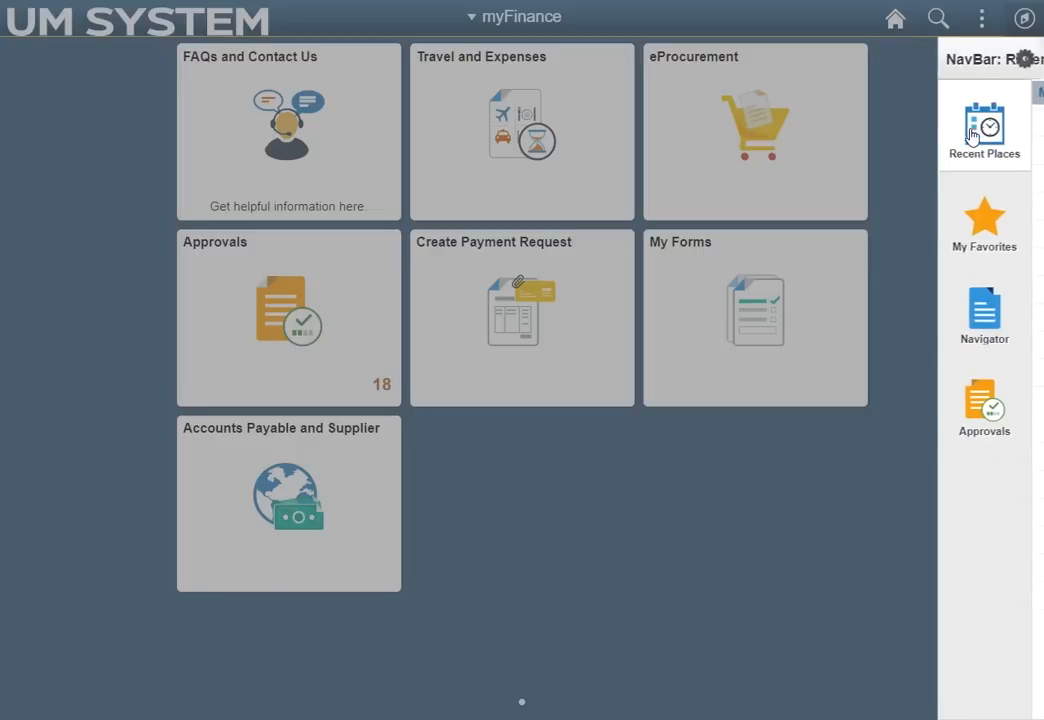
click(984, 124)
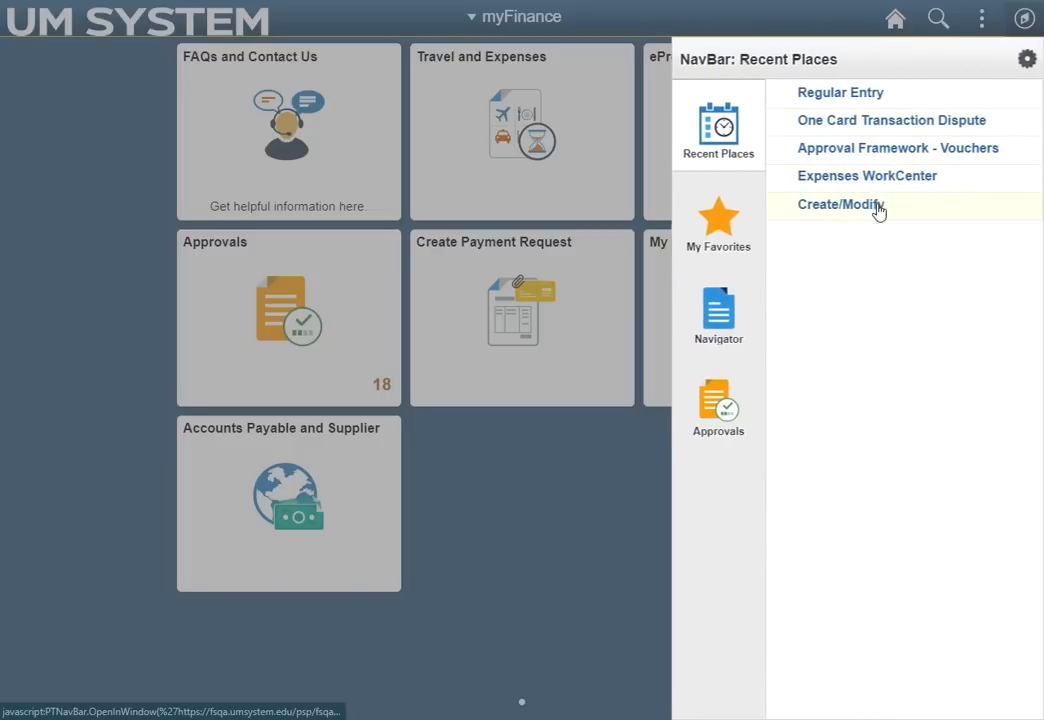
mouse_move(856, 252)
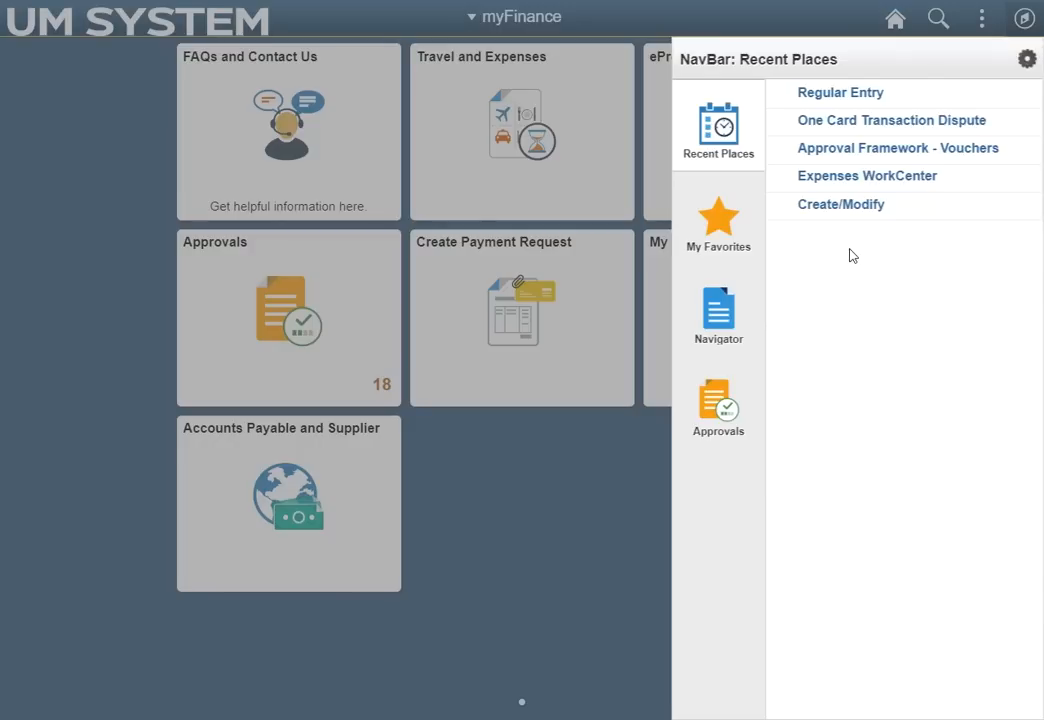
click(718, 224)
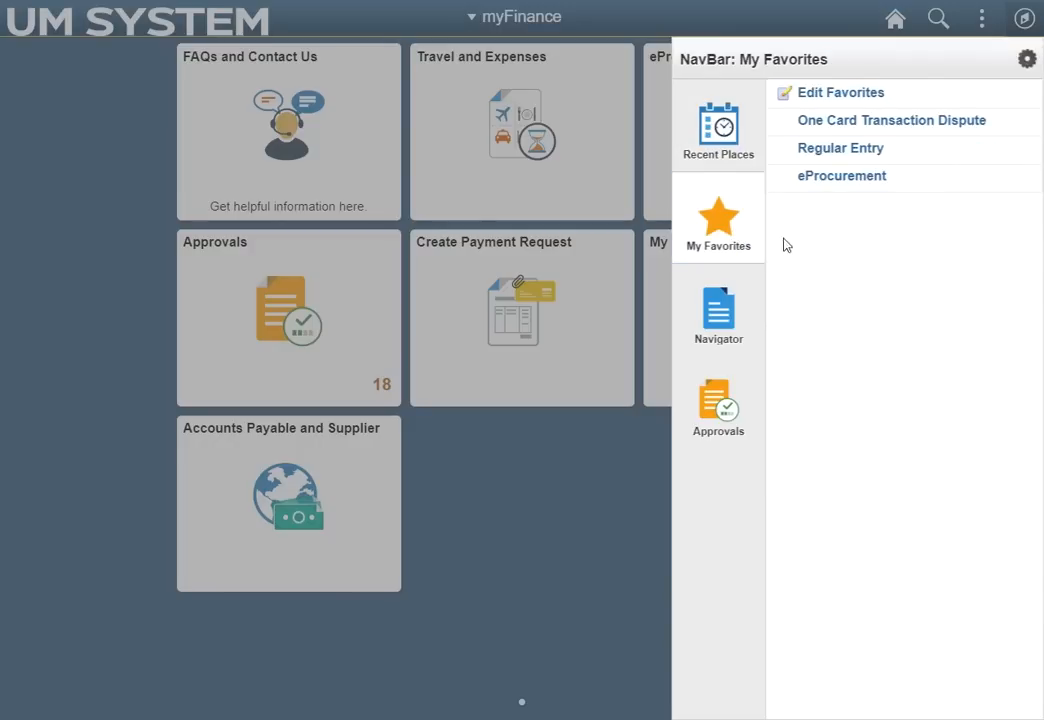
mouse_move(824, 252)
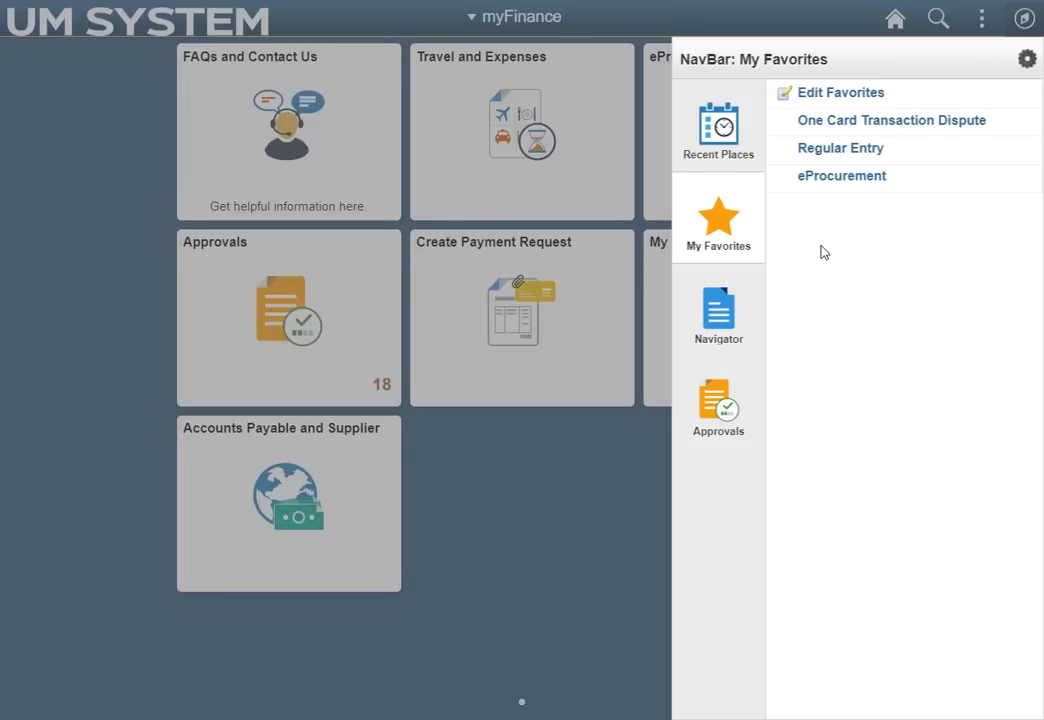
mouse_move(718, 310)
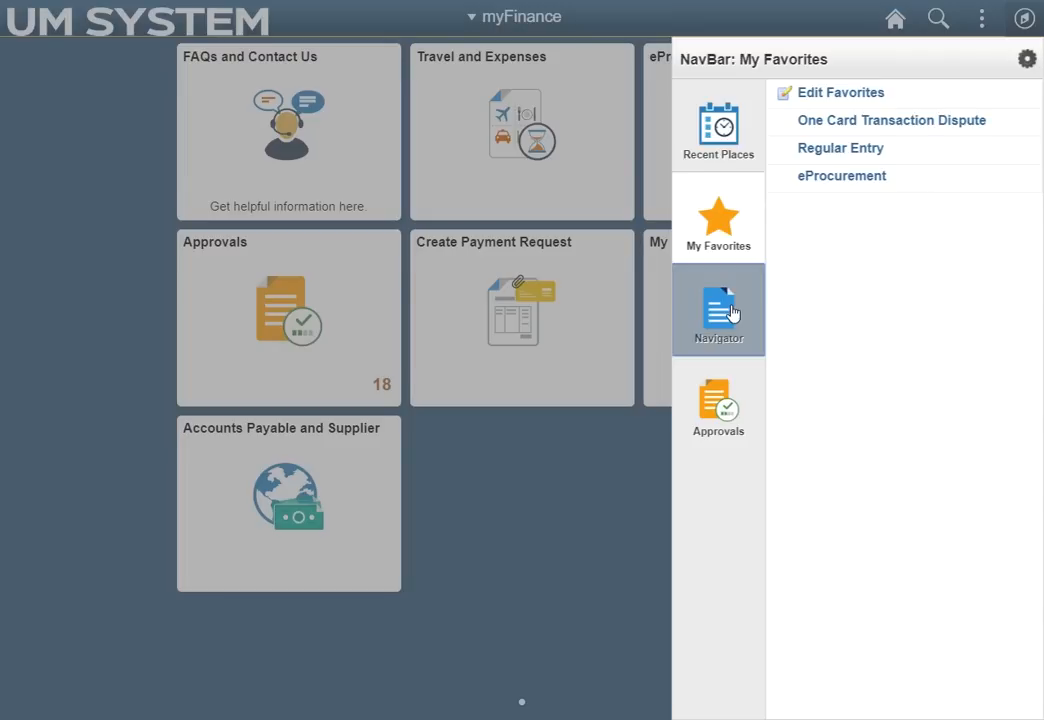
click(718, 310)
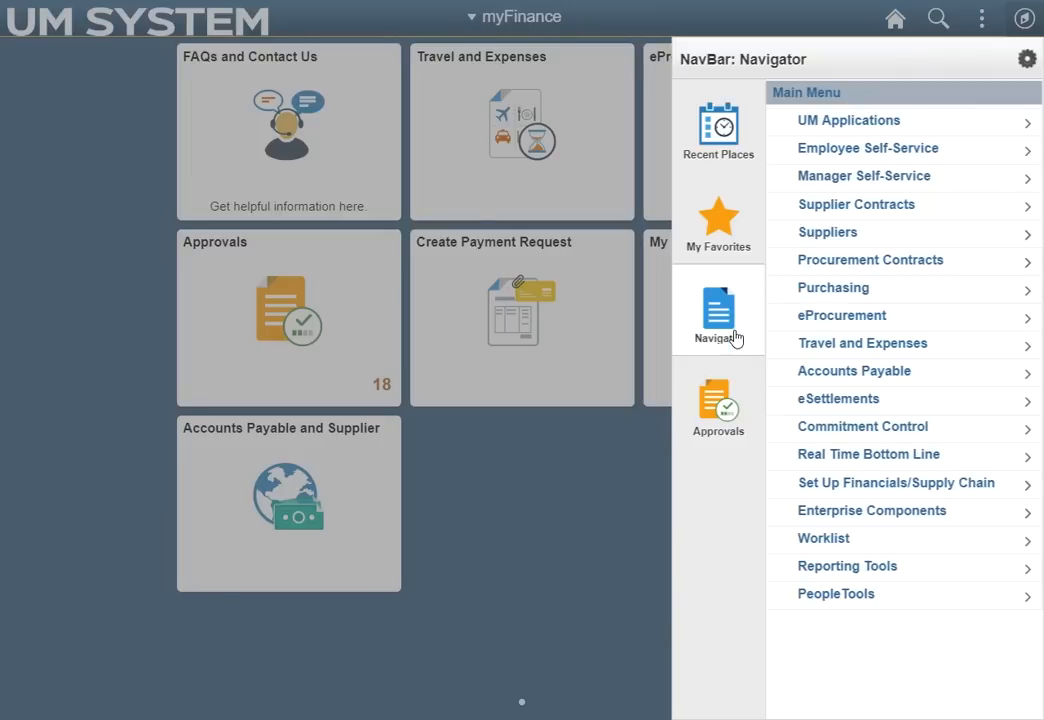
mouse_move(718, 404)
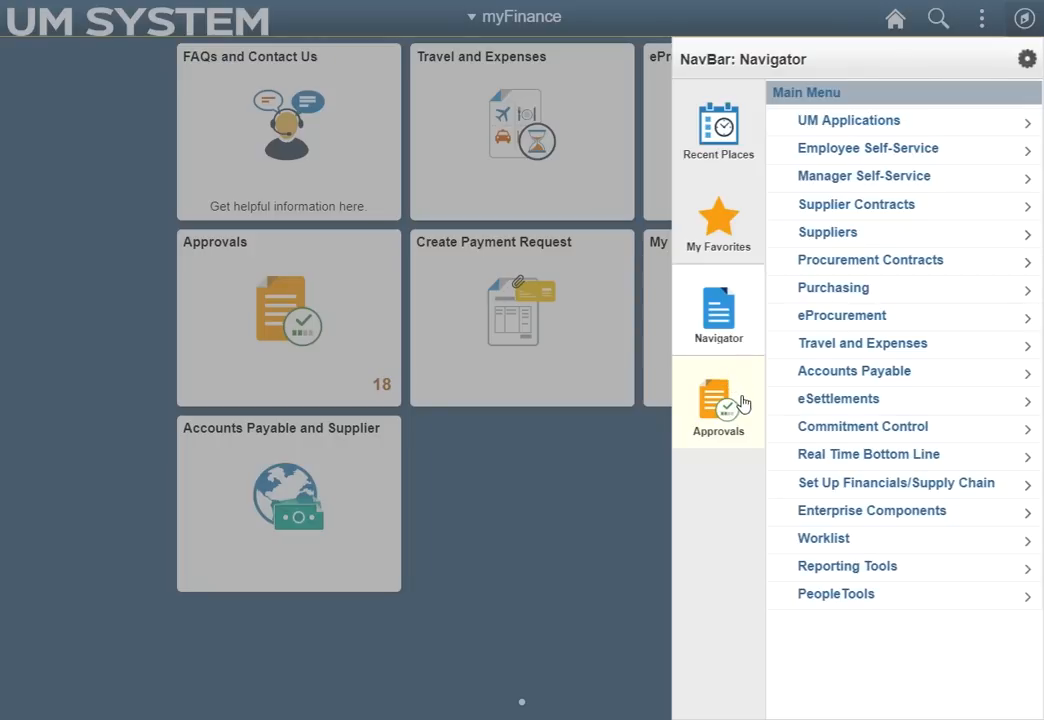
mouse_move(748, 408)
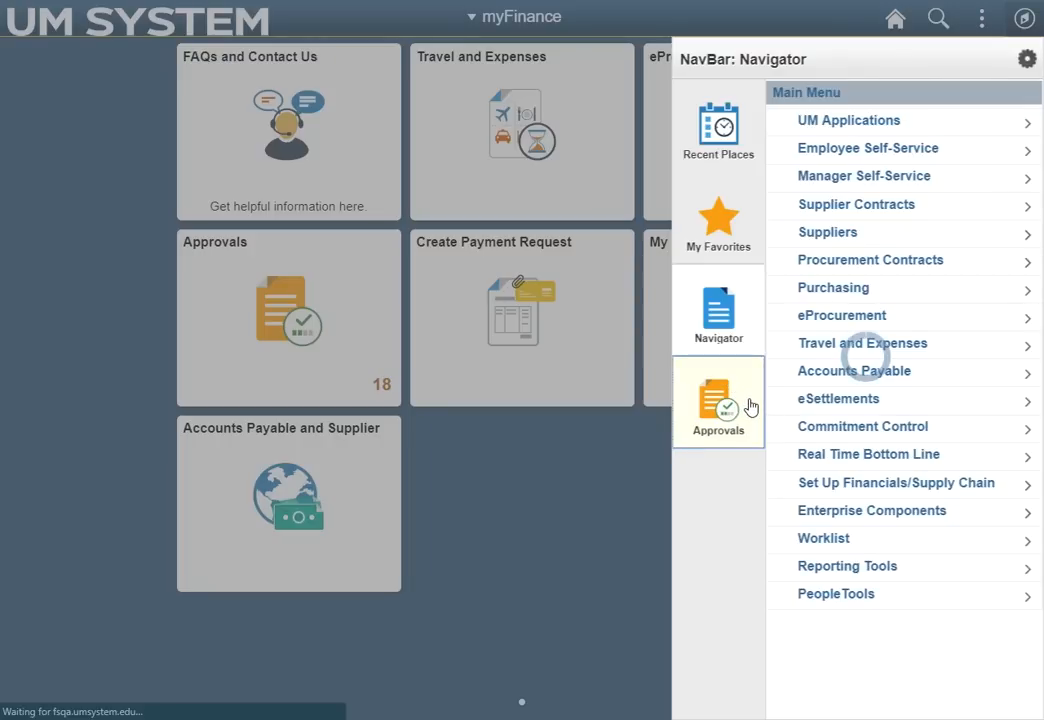
- View Pending Approvals, return to the homepage, and go to FAQs and Contact Us
click(716, 402)
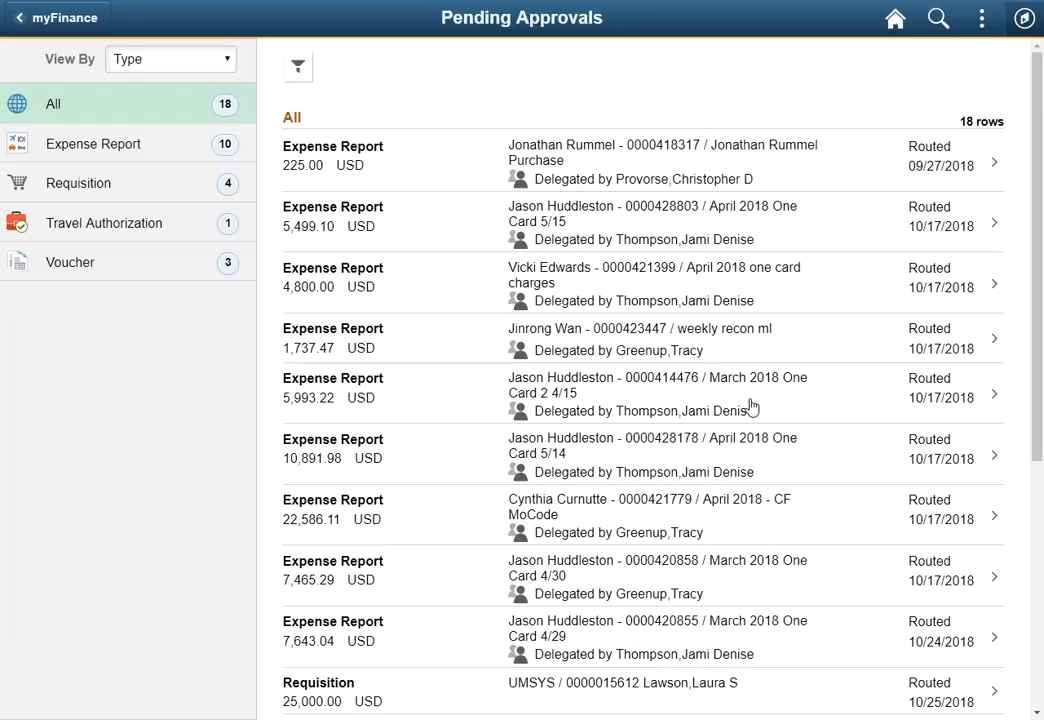
mouse_move(844, 240)
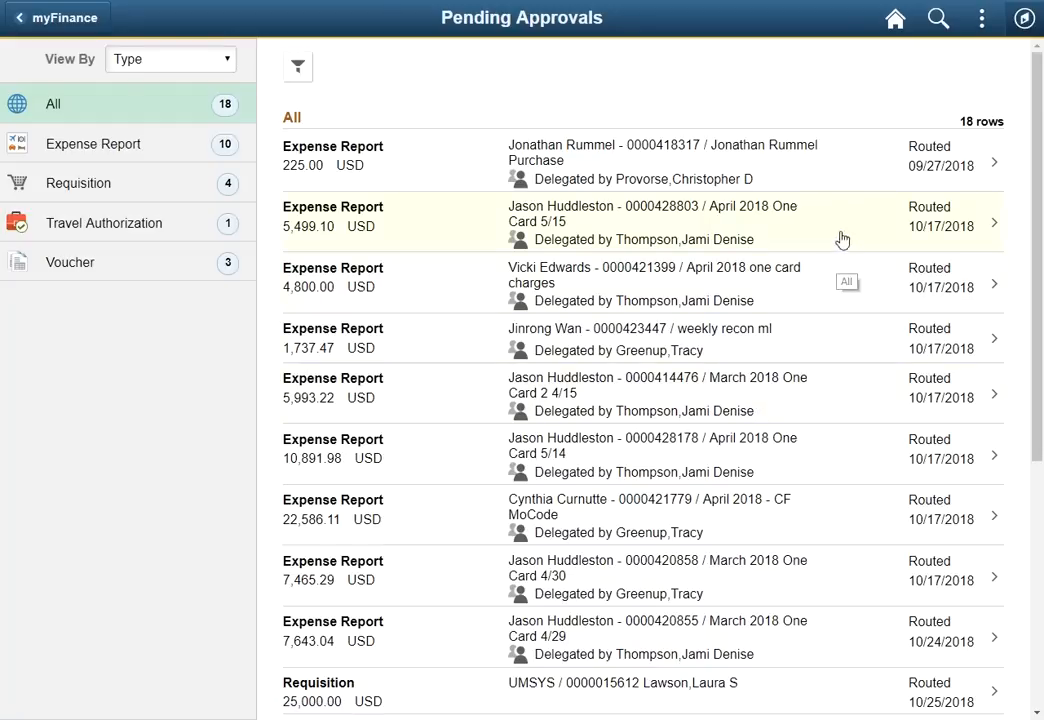
mouse_move(896, 18)
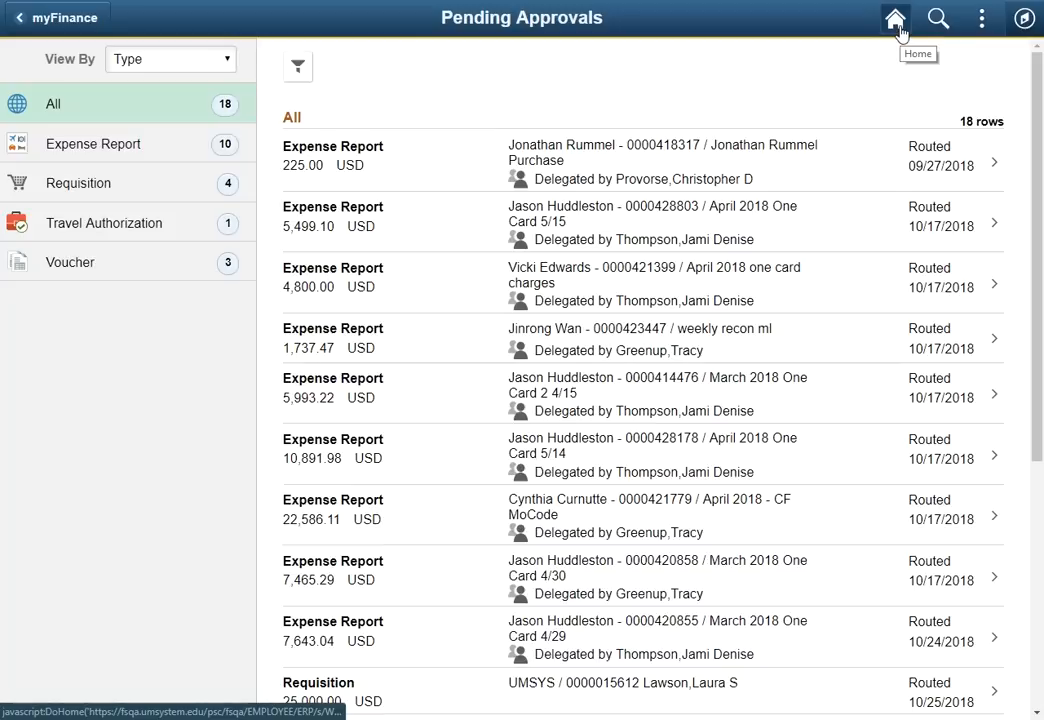
mouse_move(896, 18)
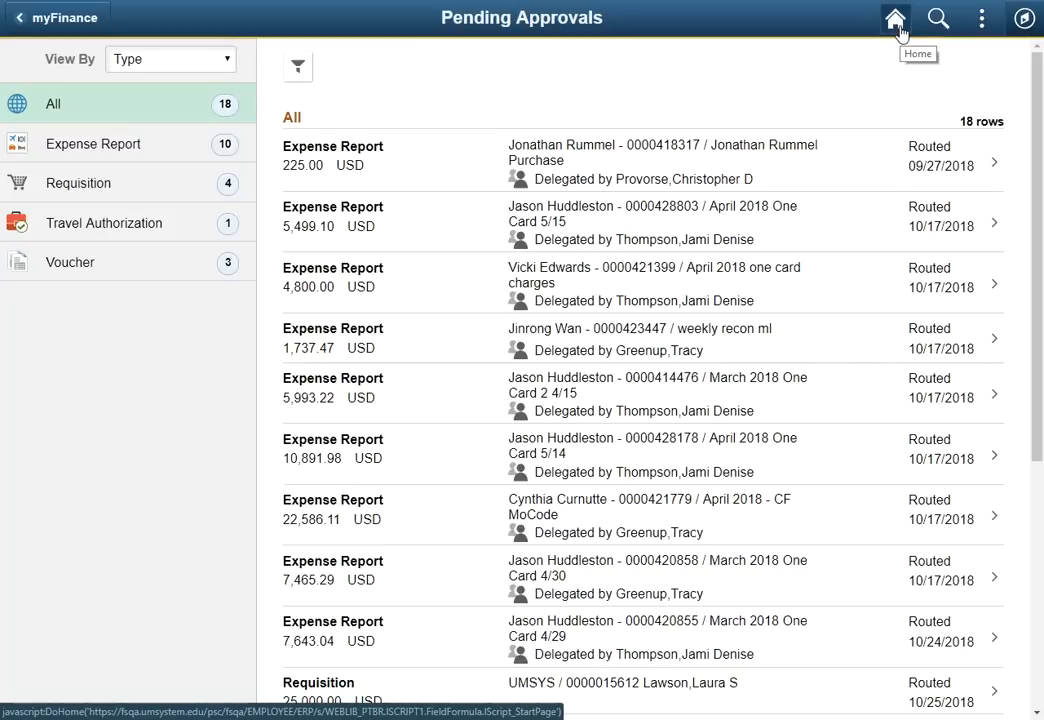
click(896, 18)
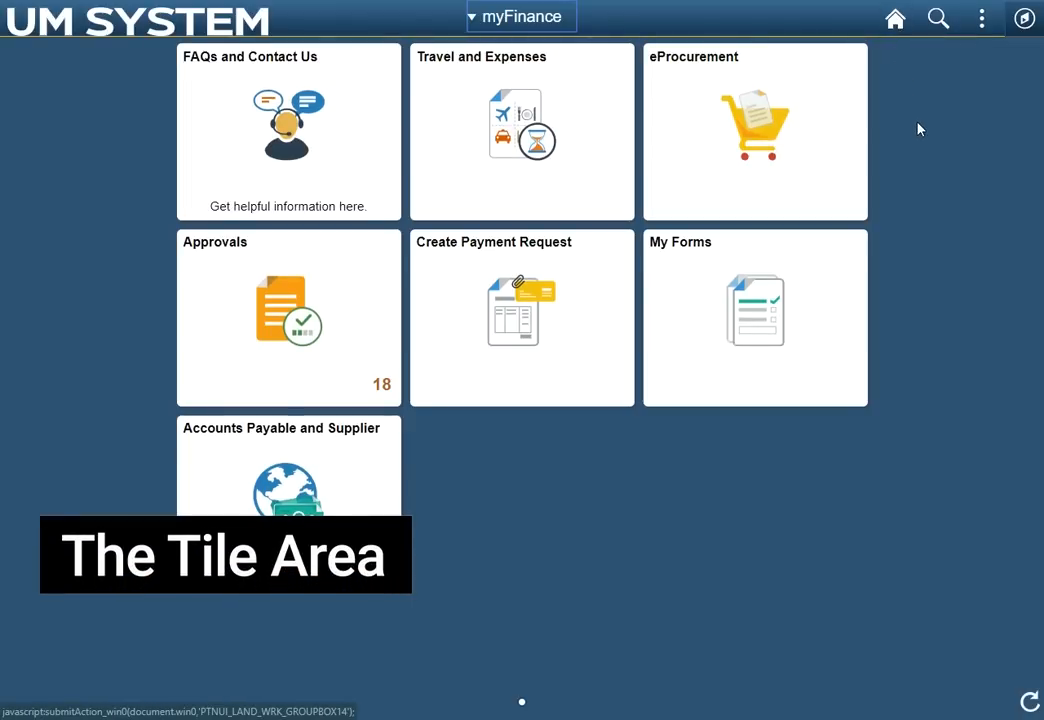
mouse_move(876, 128)
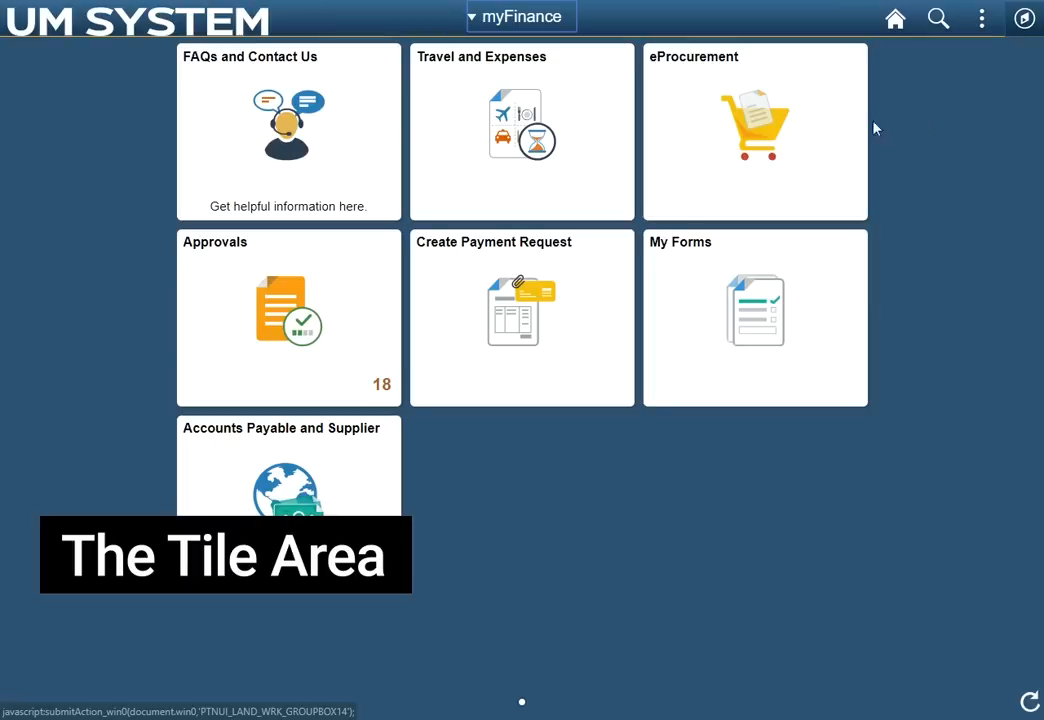
mouse_move(366, 144)
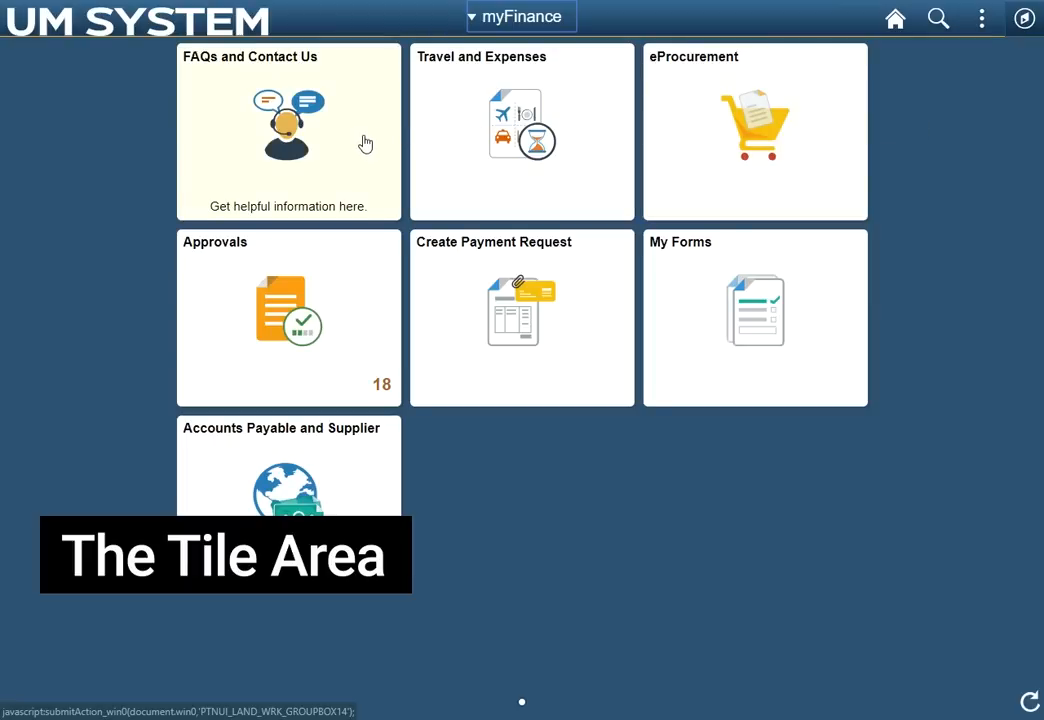
click(288, 132)
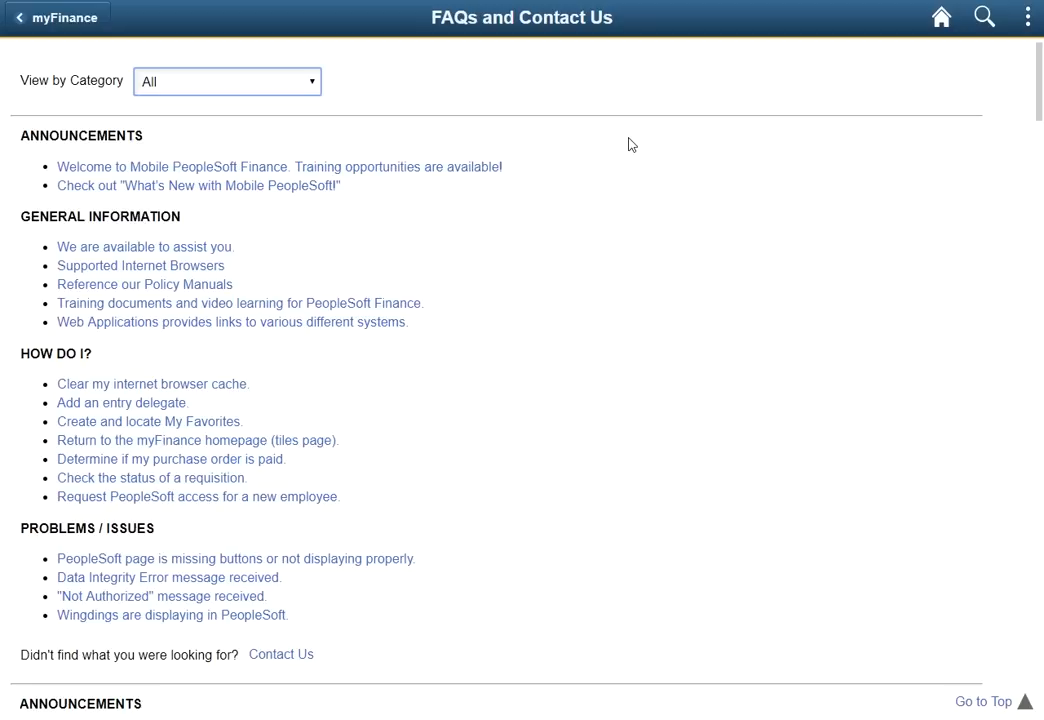
mouse_move(728, 98)
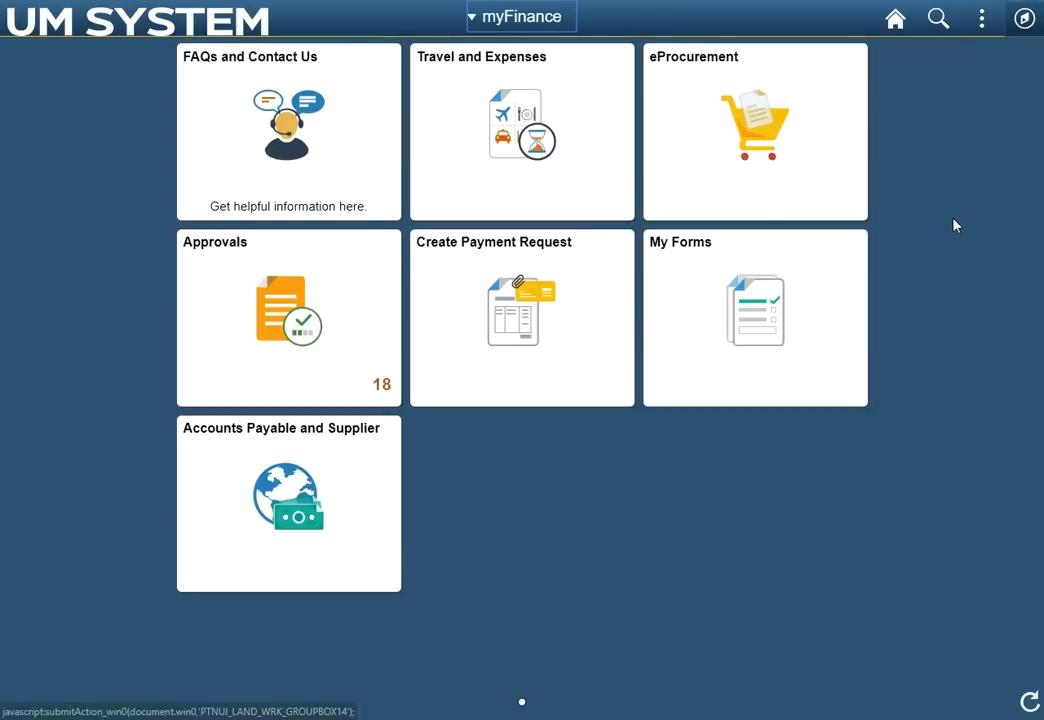
click(224, 176)
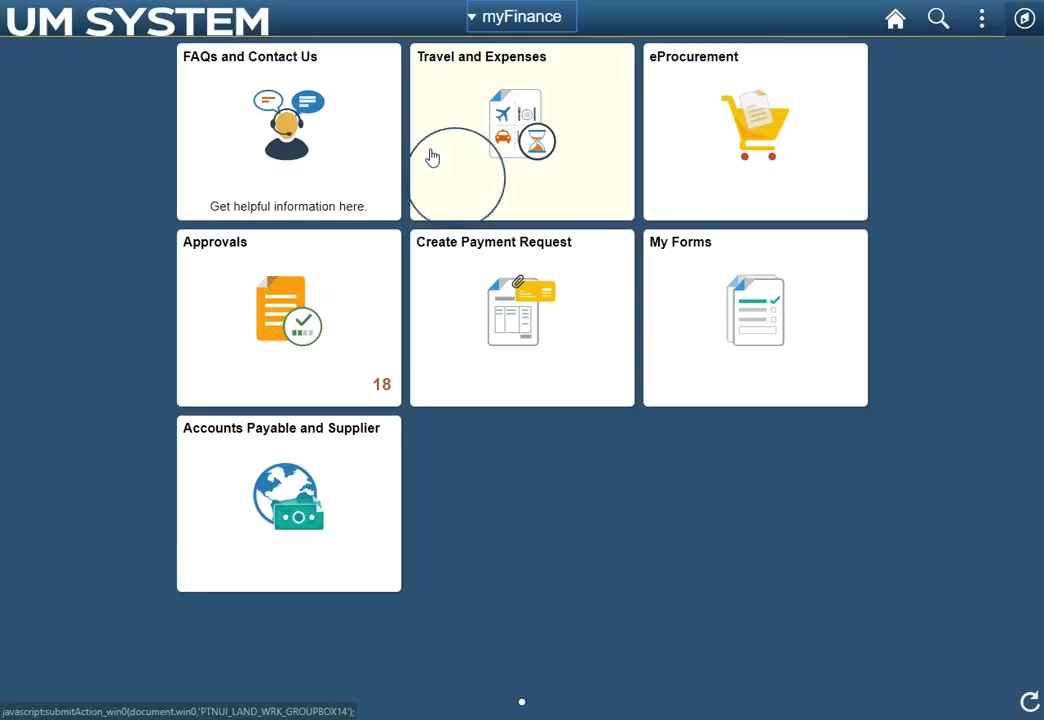
- Enter the Travel and Expenses area from its homepage tile
click(520, 132)
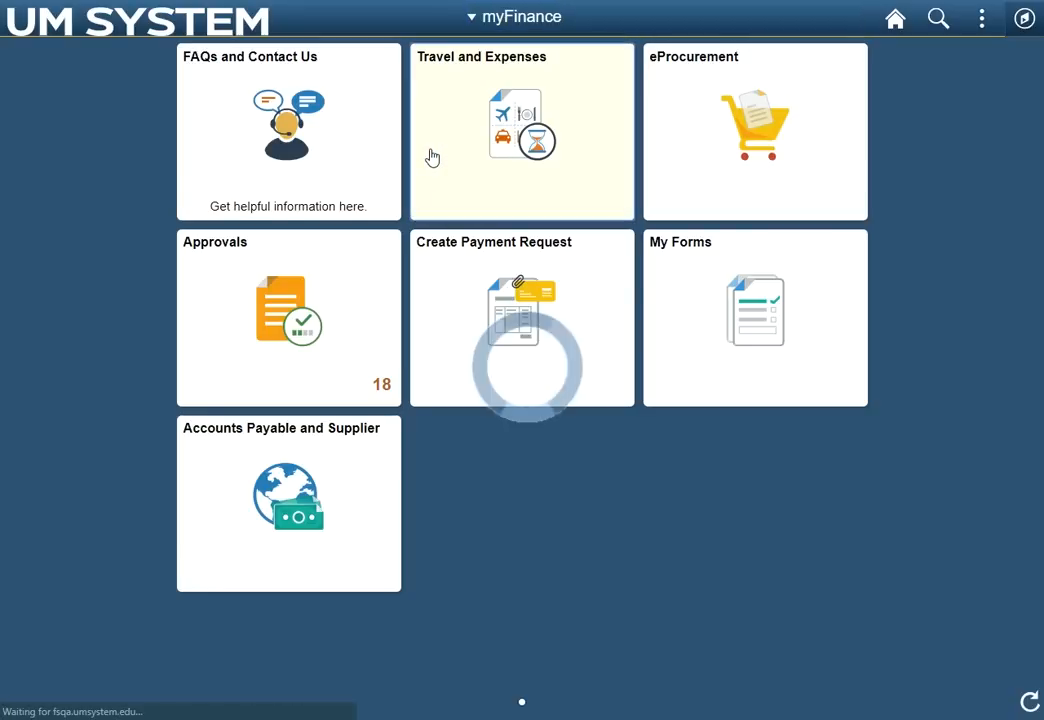
click(520, 132)
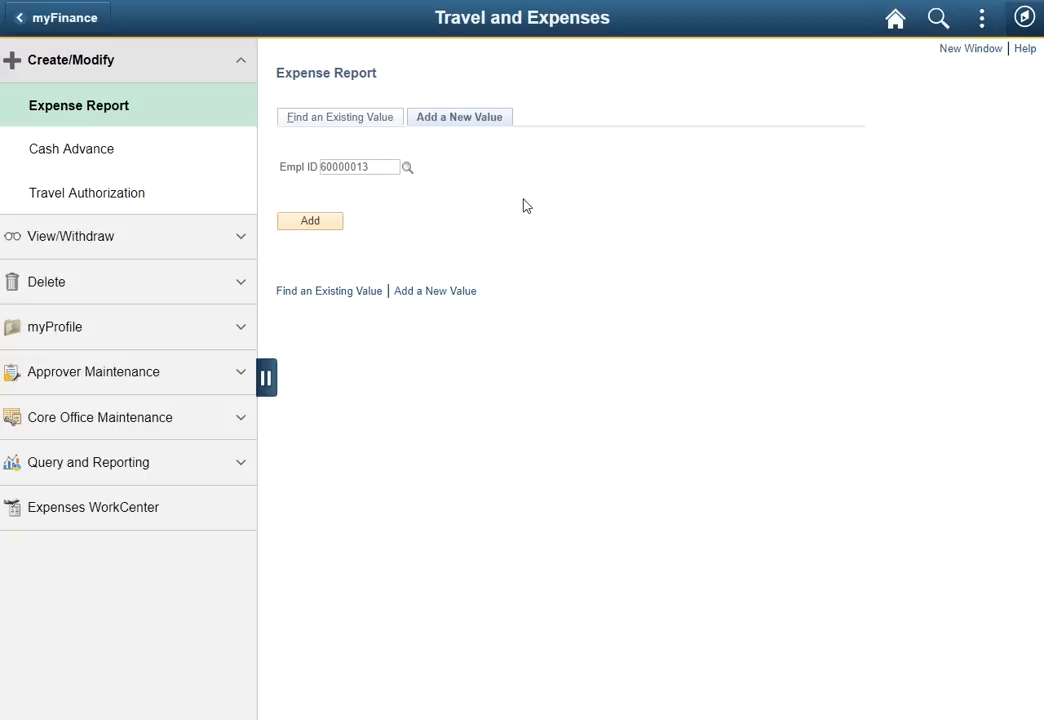
mouse_move(242, 66)
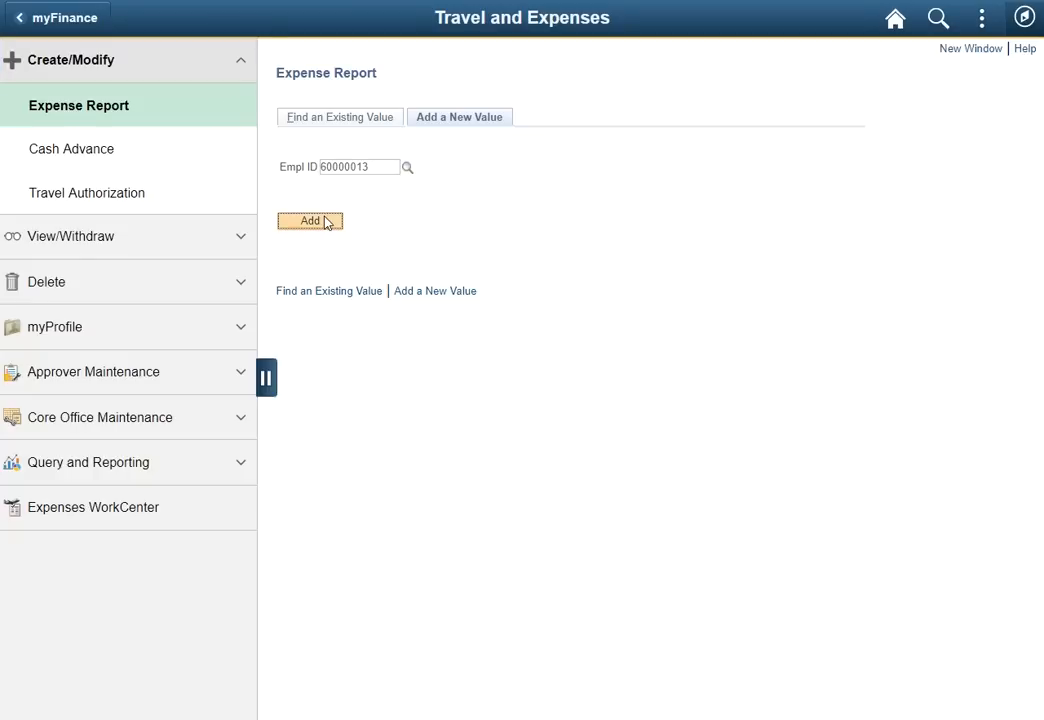
- Add a blank expense report, widen the form, then restore the task list pane
click(308, 220)
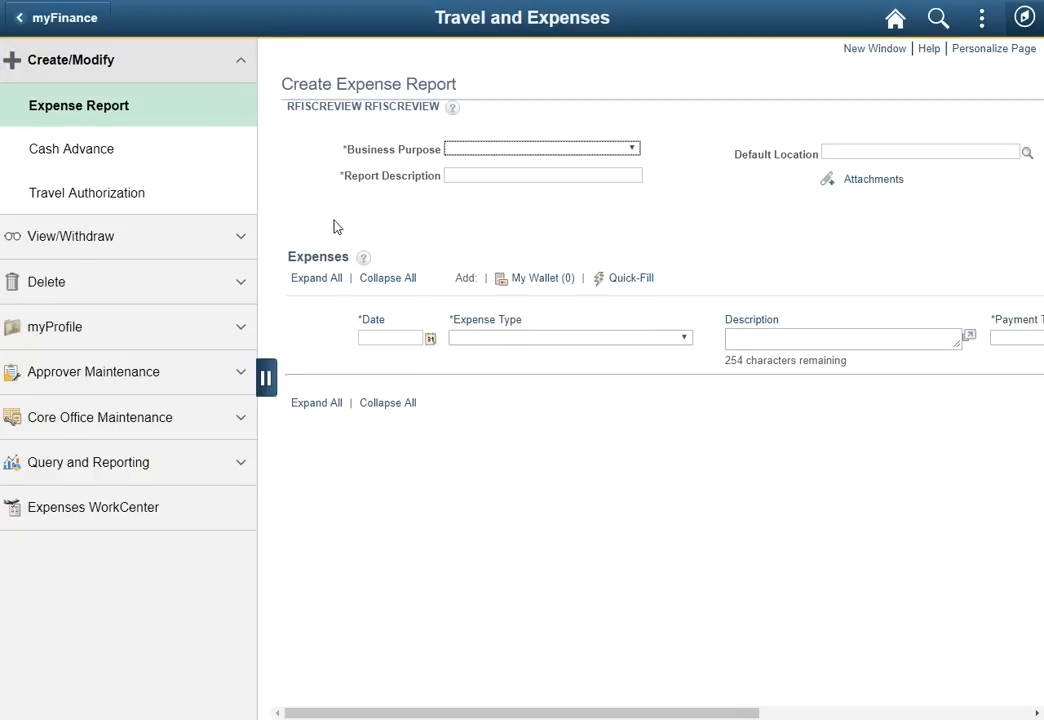
mouse_move(532, 452)
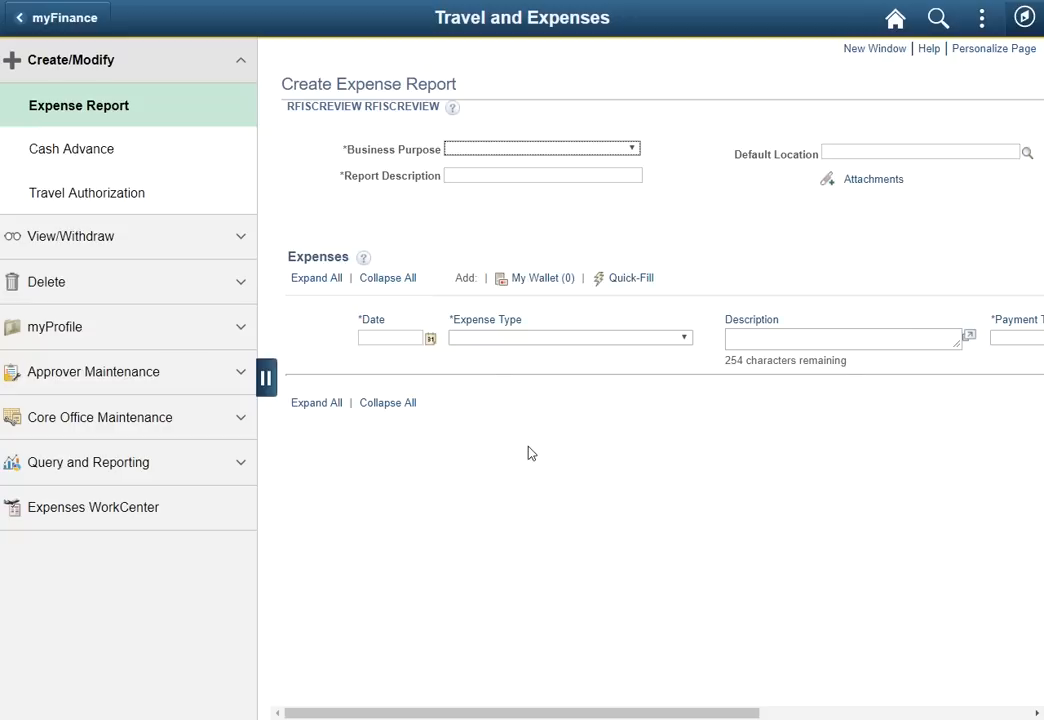
mouse_move(520, 458)
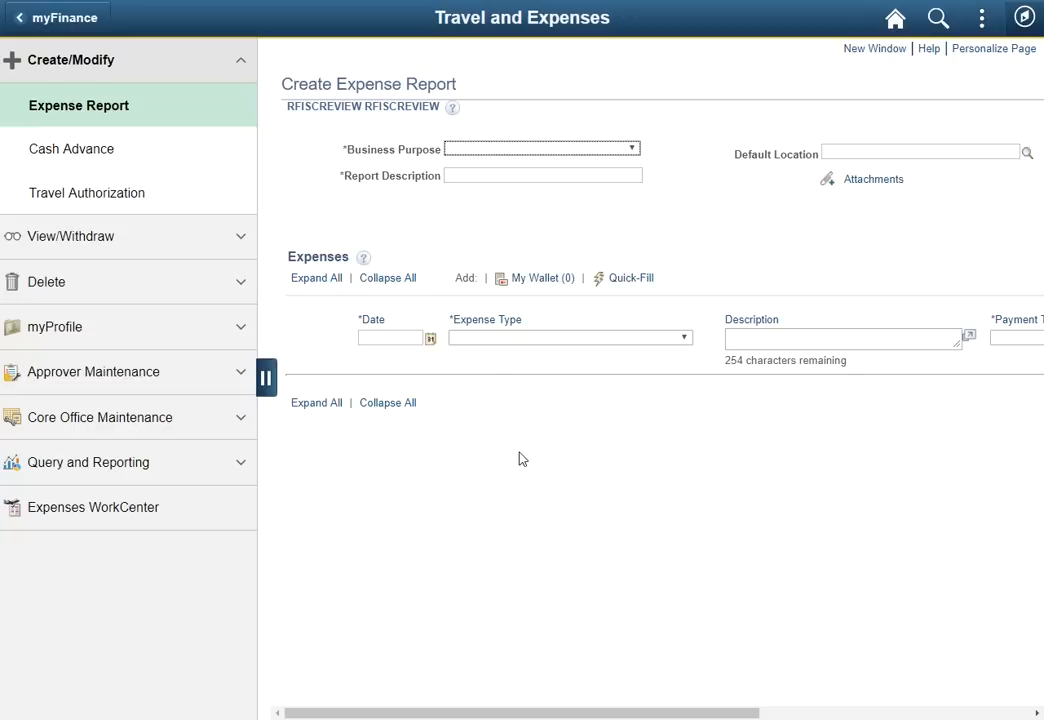
mouse_move(414, 448)
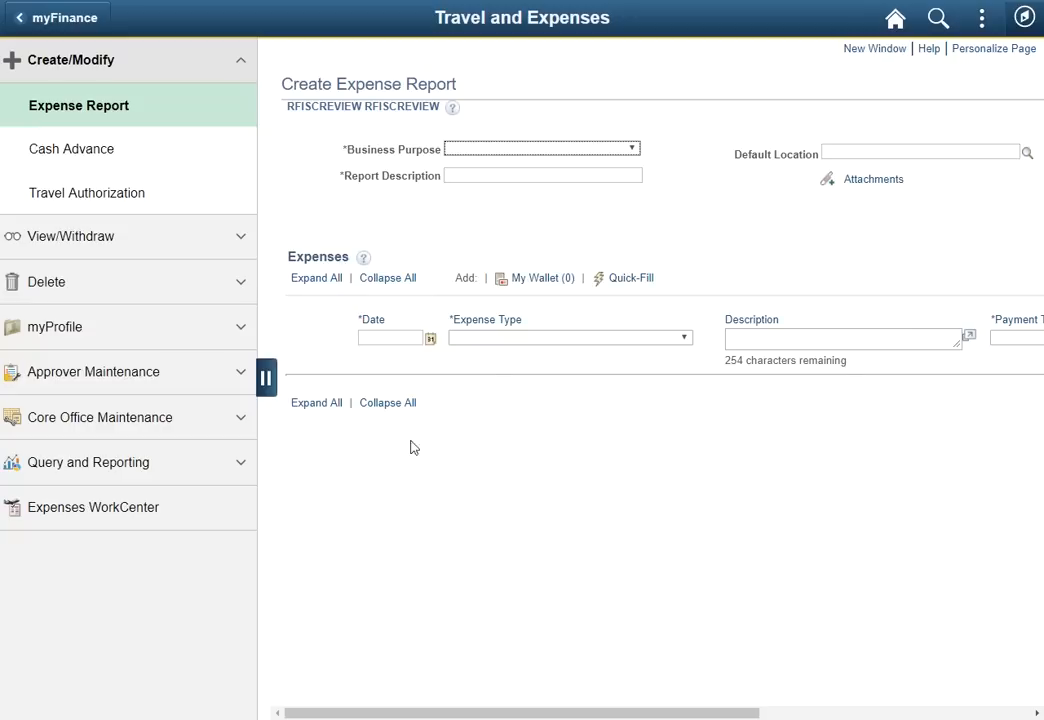
click(266, 378)
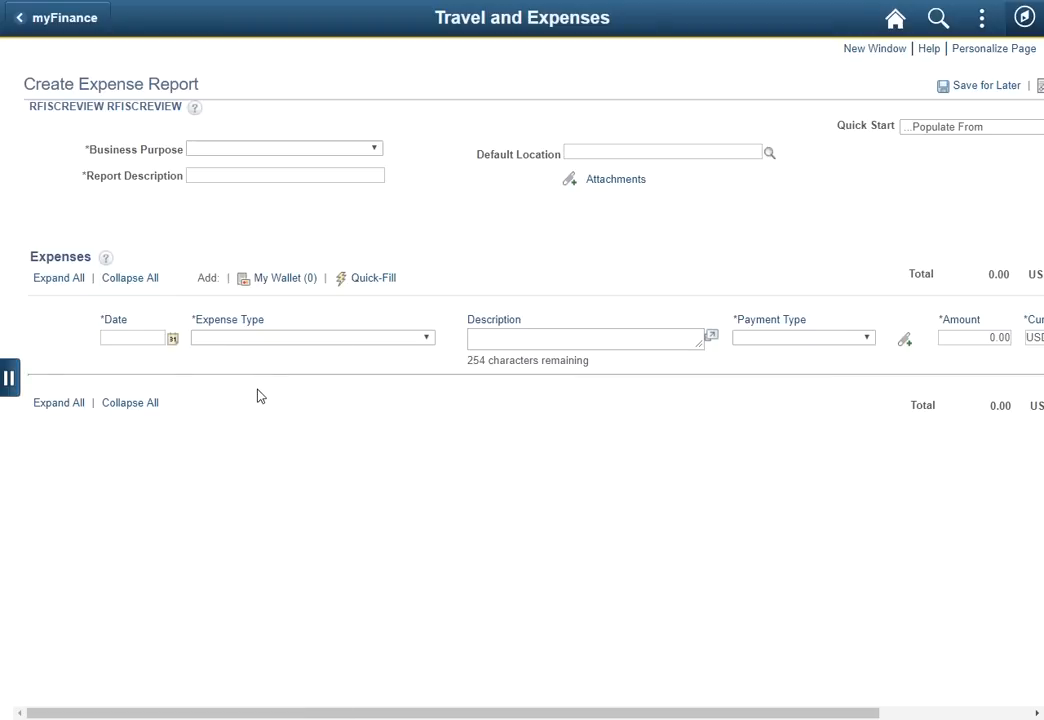
click(10, 378)
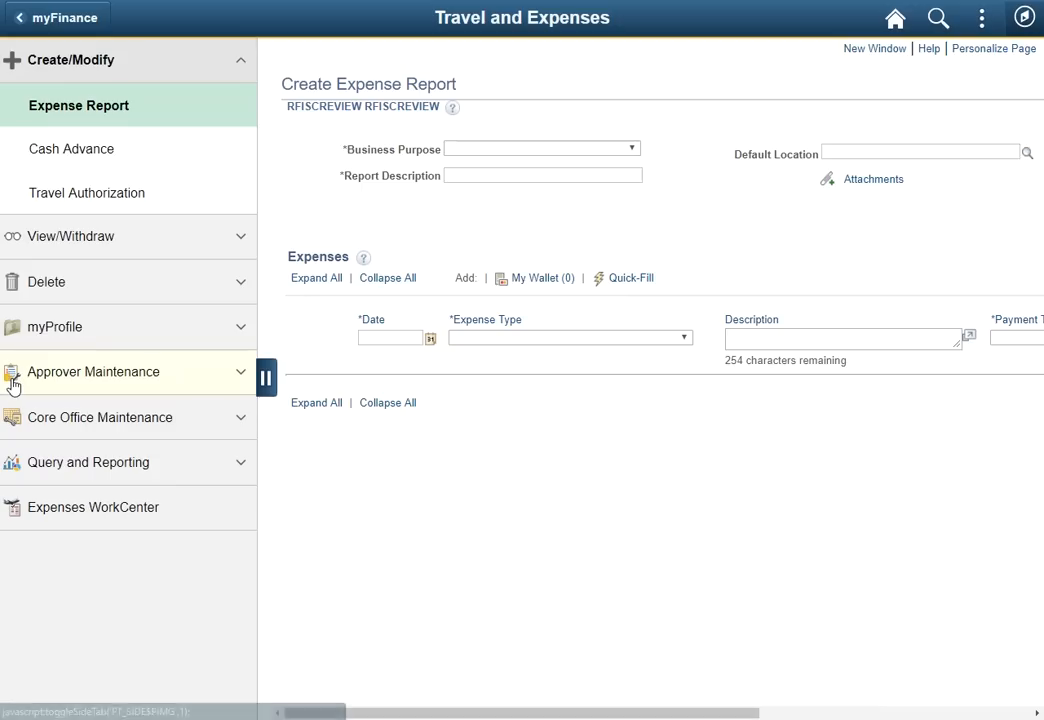
mouse_move(344, 472)
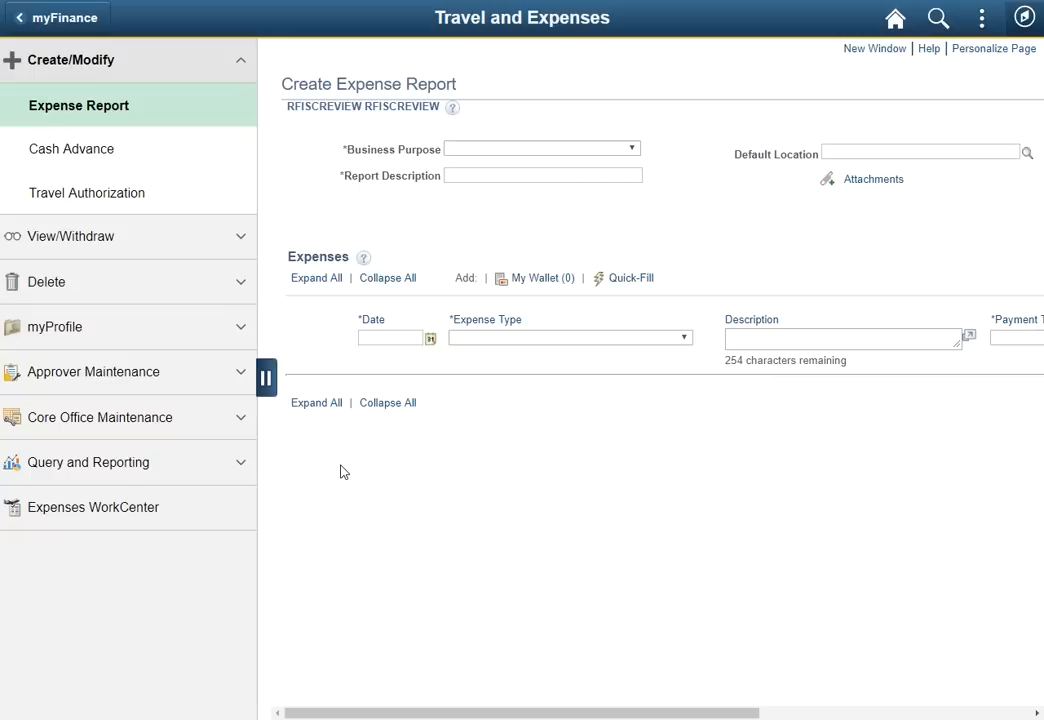
mouse_move(240, 236)
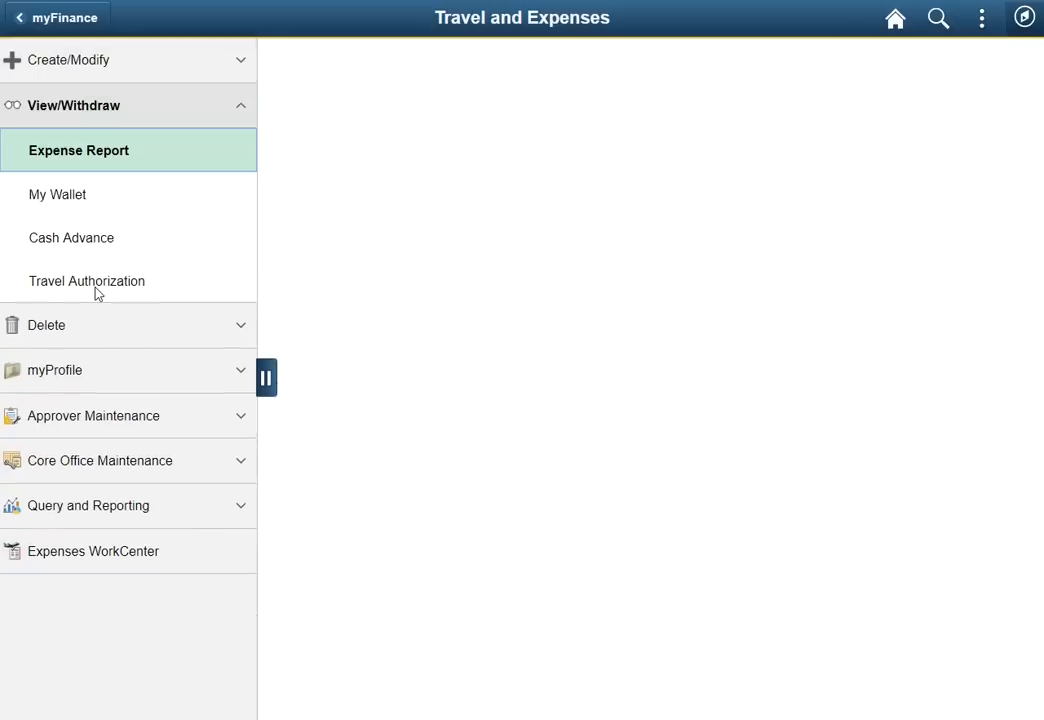
- Go to View/Withdraw Expense Report search, then bring up the Navigator main menu
click(80, 150)
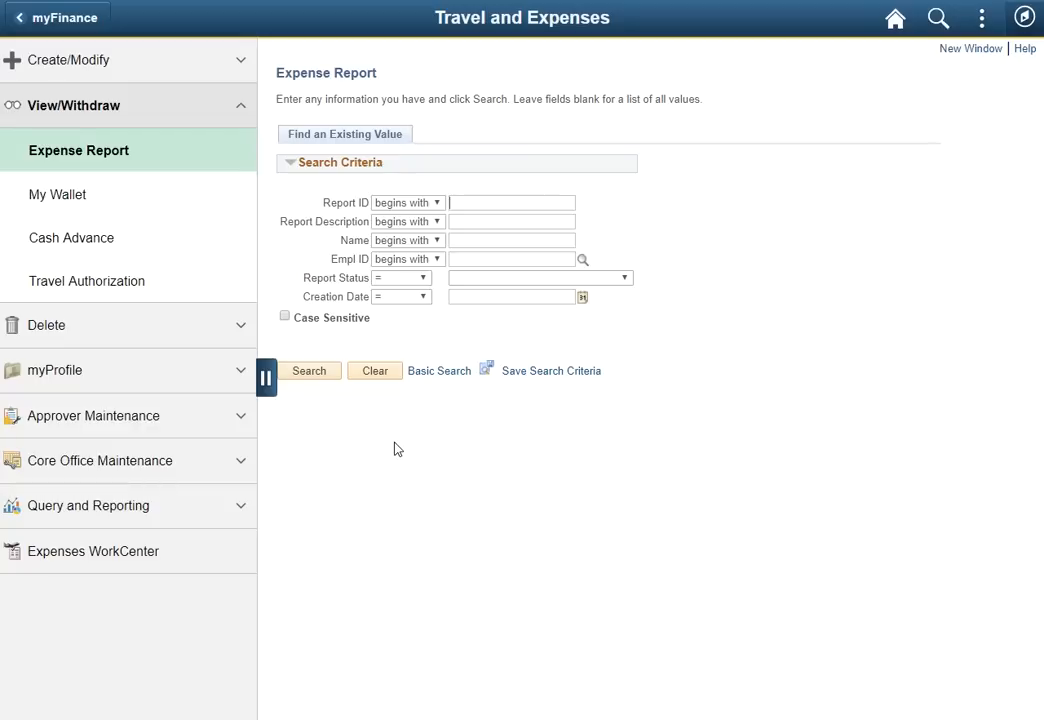
mouse_move(300, 512)
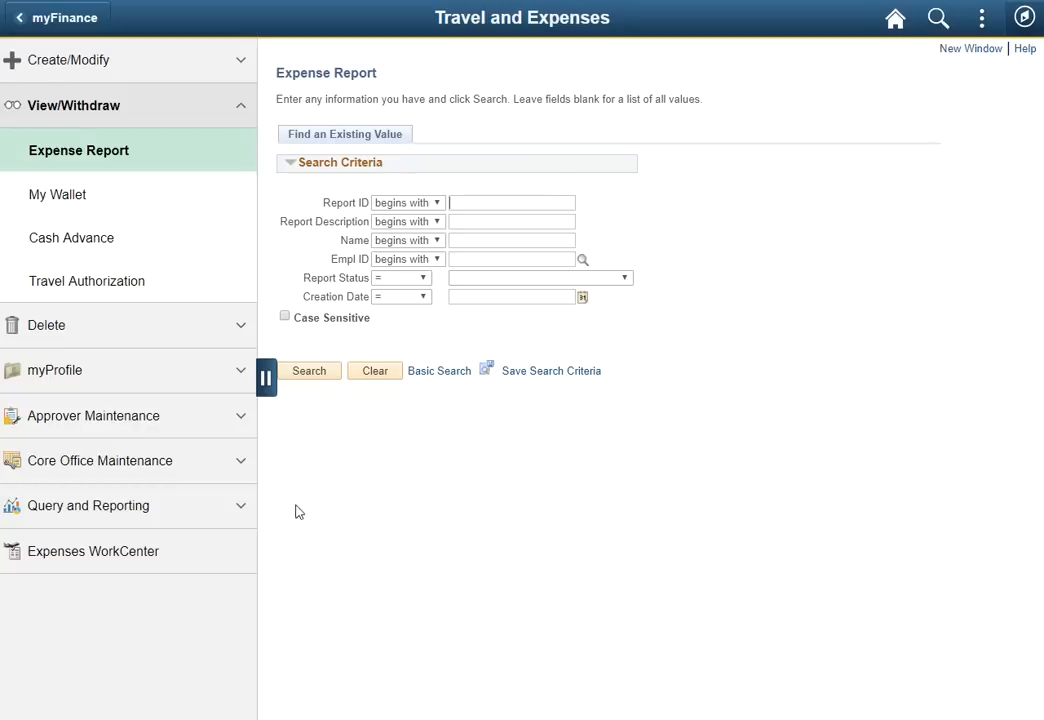
click(92, 552)
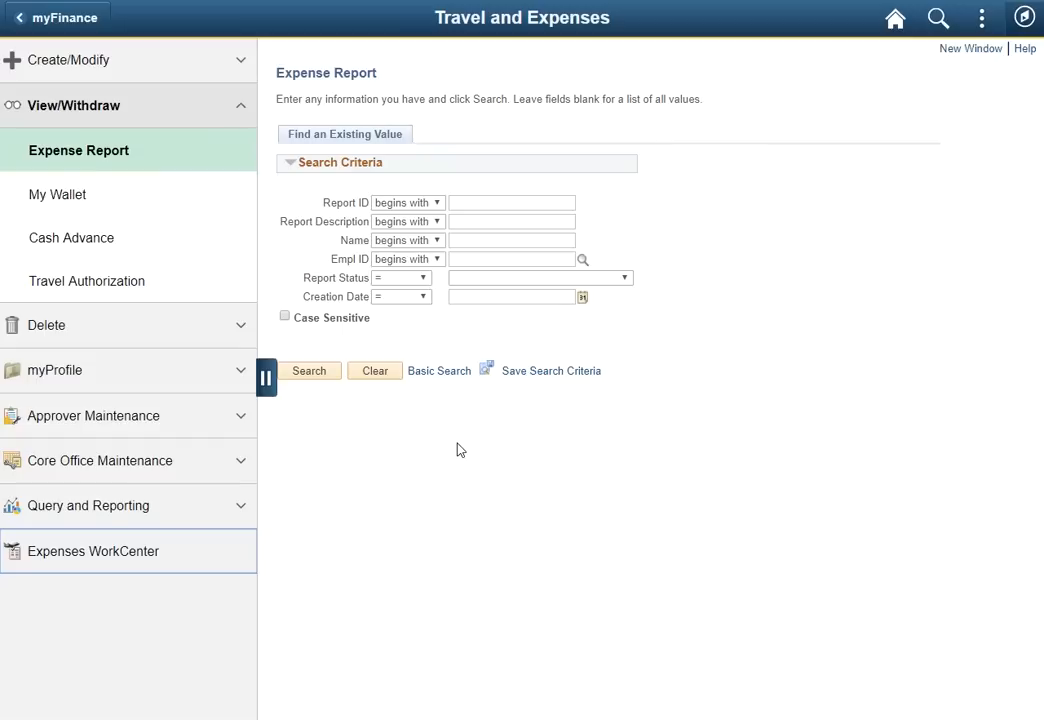
mouse_move(708, 354)
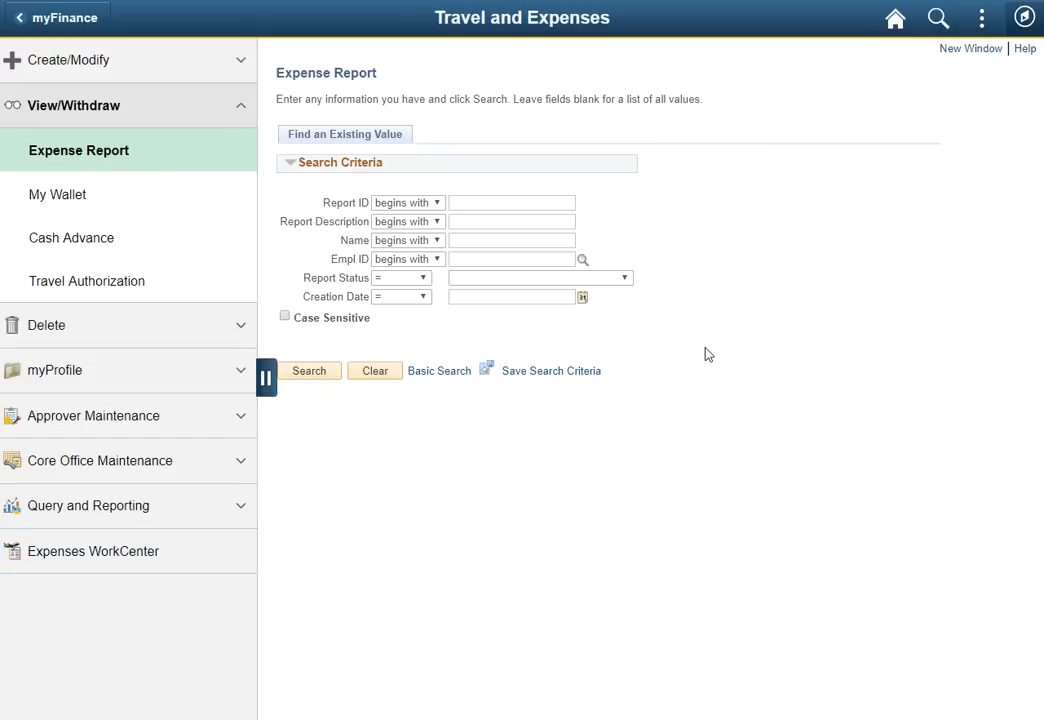
click(1024, 18)
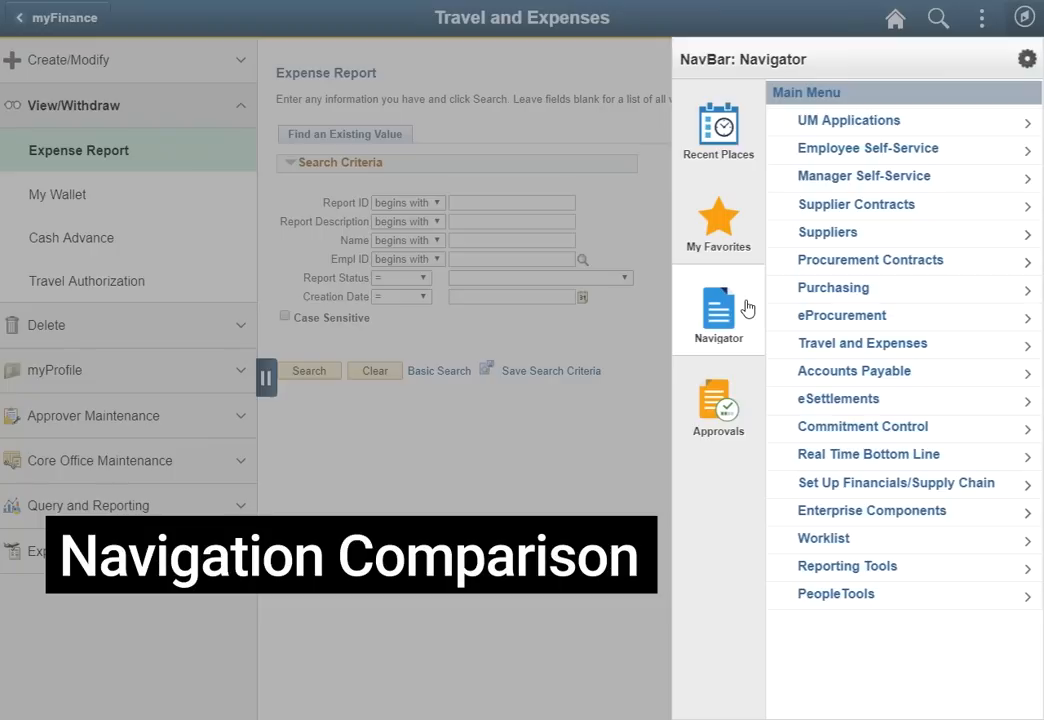
mouse_move(806, 176)
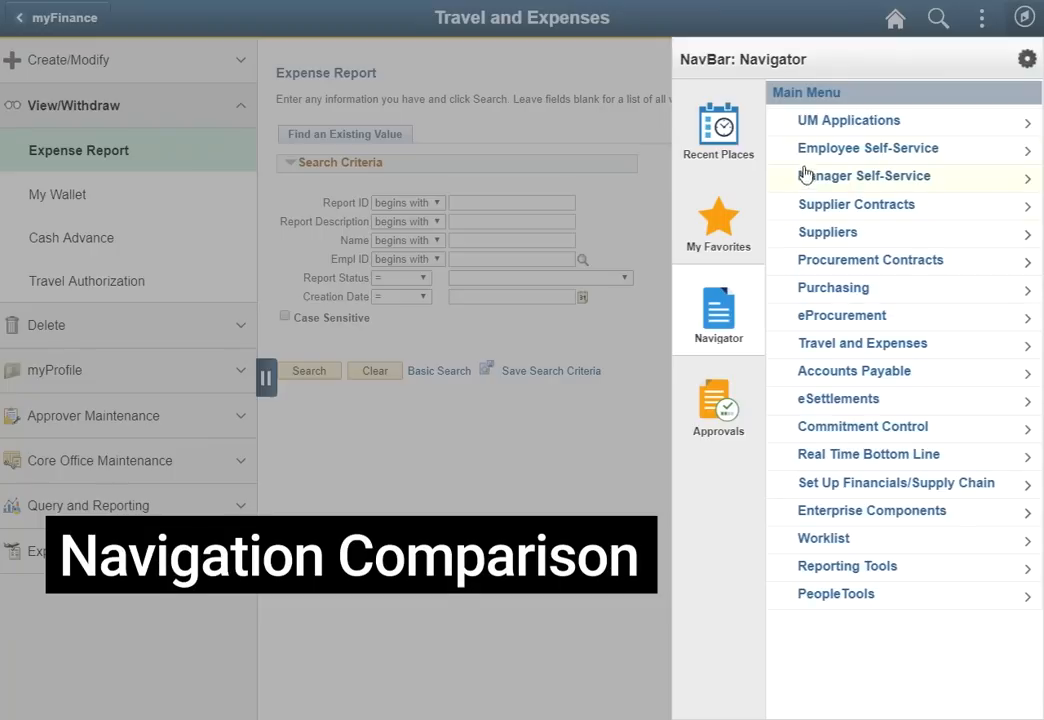
- Navigate Employee Self-Service > Travel and Expenses > Expense Reports > Create/Modify
click(868, 148)
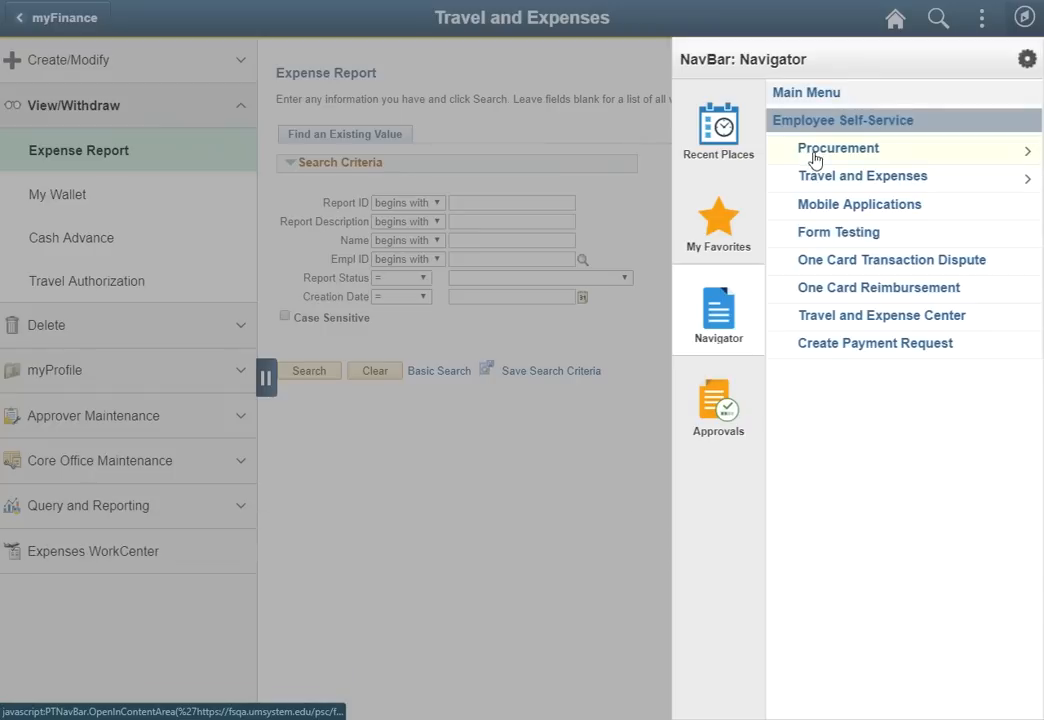
click(862, 176)
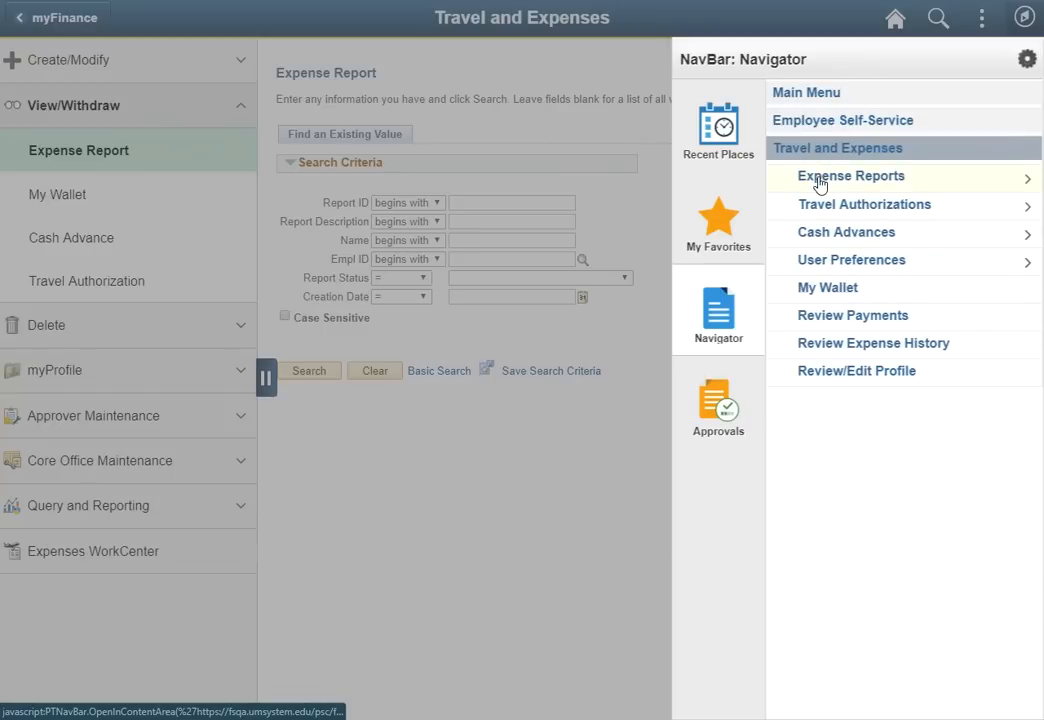
click(852, 176)
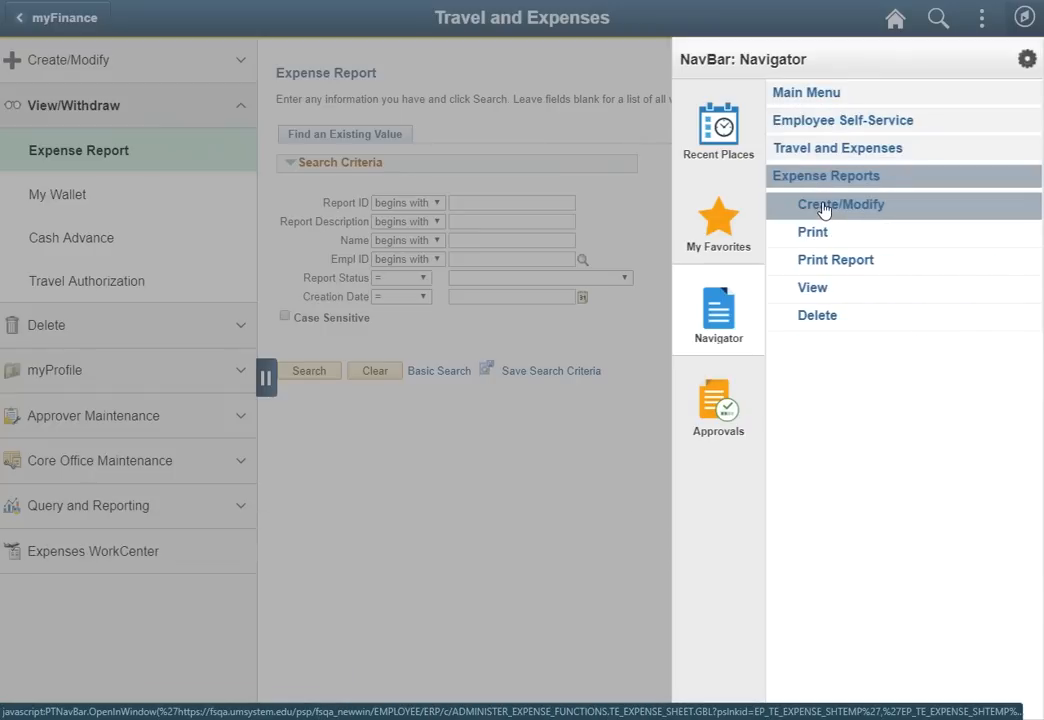
click(840, 204)
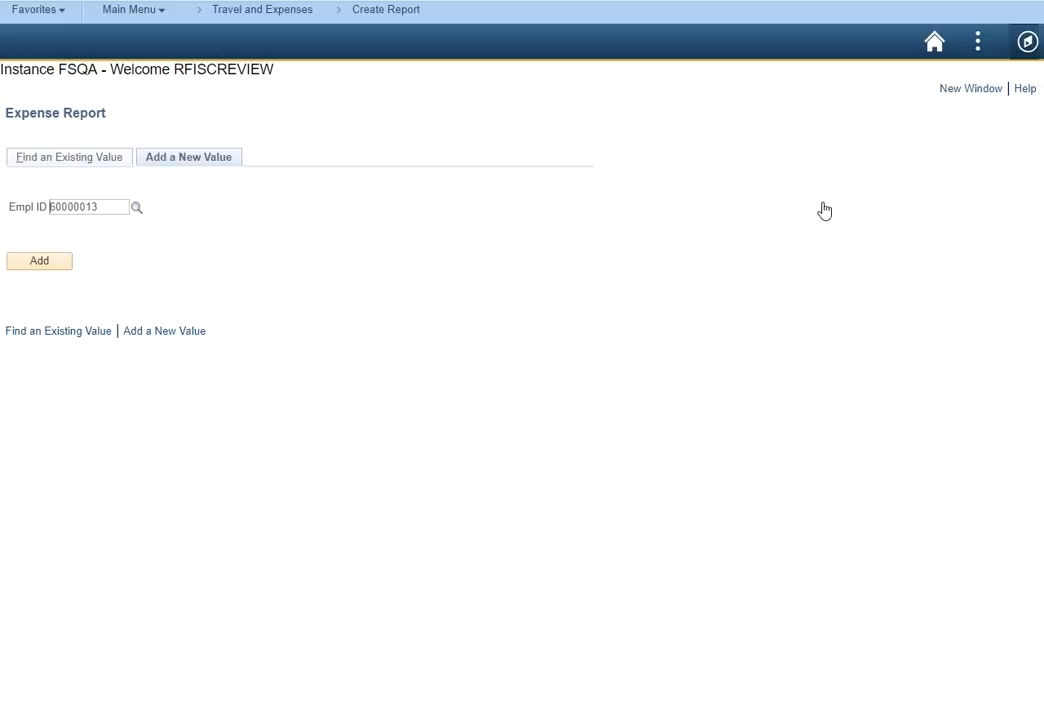
- Check the Actions menu options, then return to the myFinance homepage
click(976, 40)
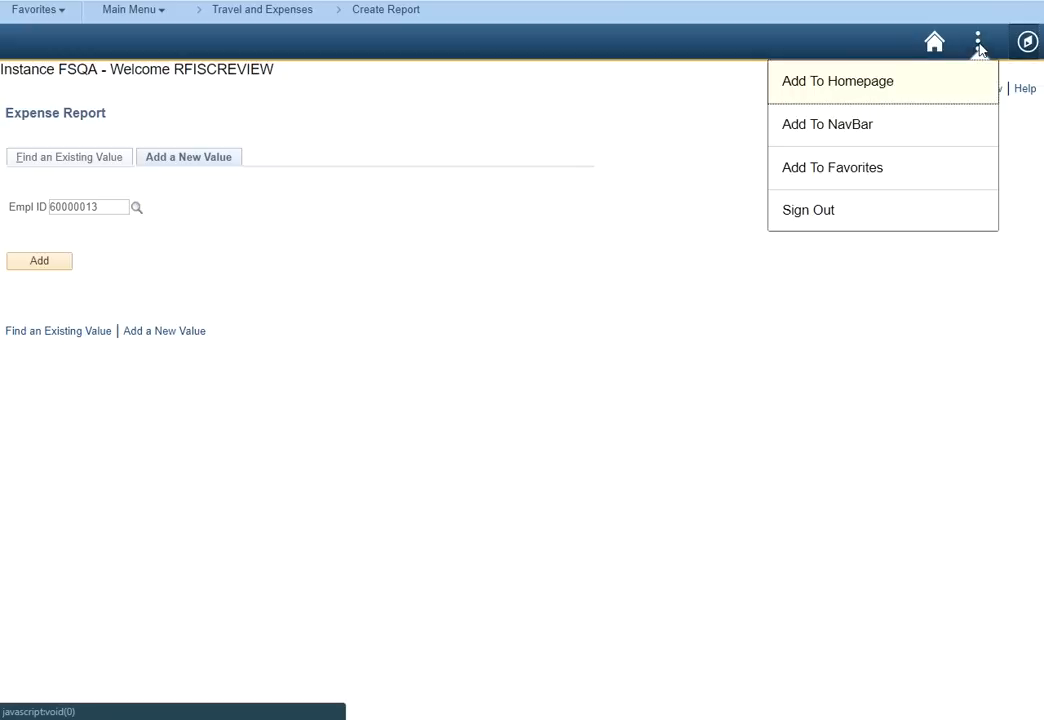
mouse_move(896, 172)
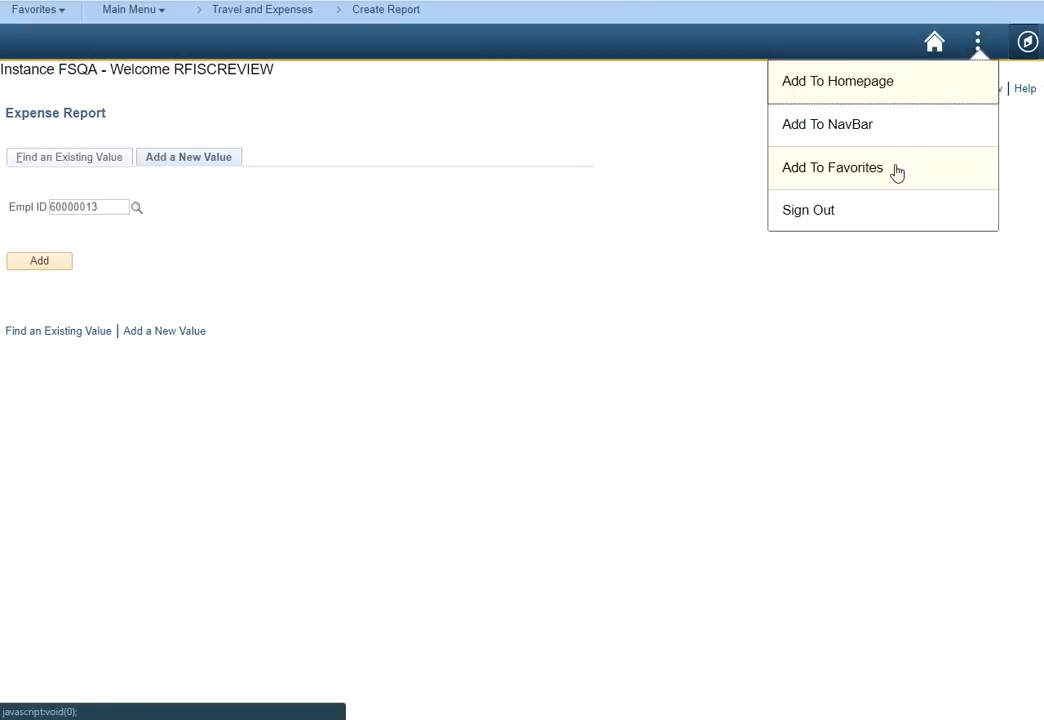
mouse_move(896, 88)
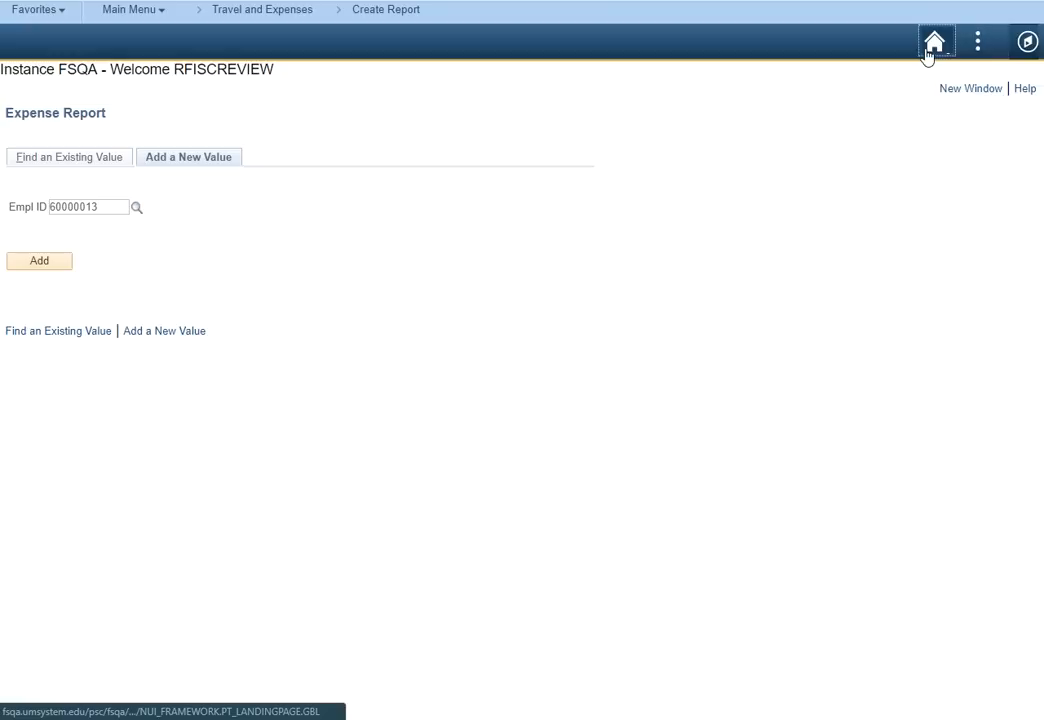
click(936, 42)
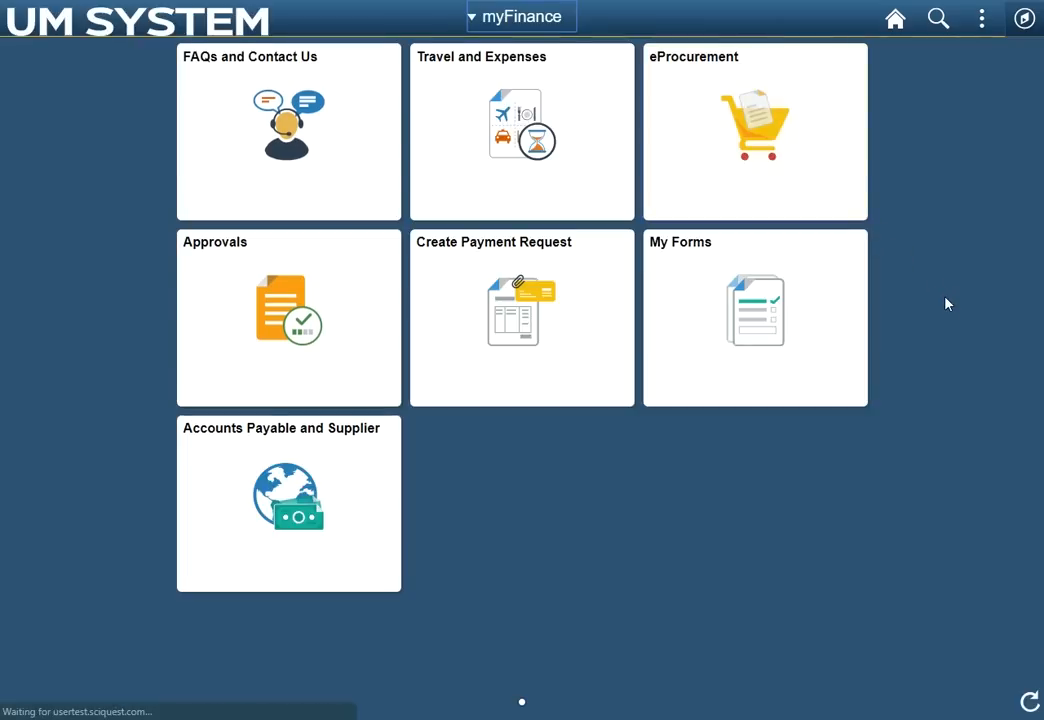